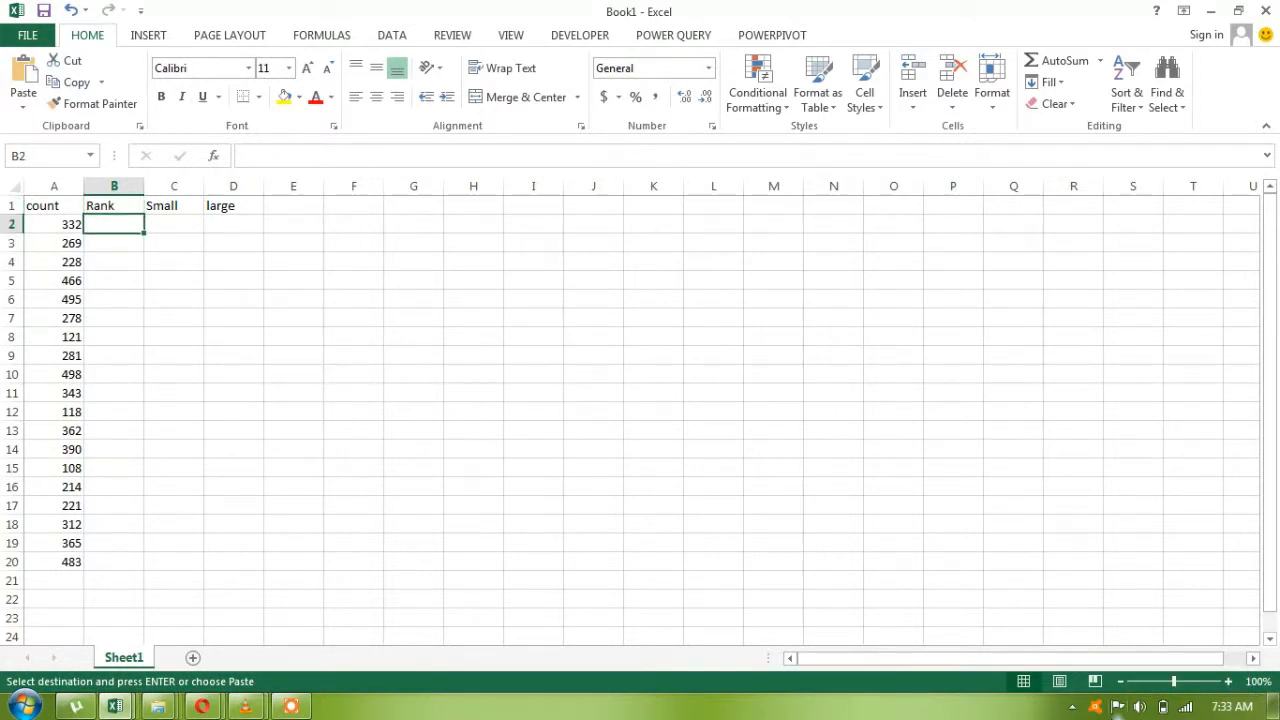
Step: Build a RANK formula in B2 ranking A2 within the absolute range $A$2:$A$20
{"action": "type", "text": "=RANK.AVG("}
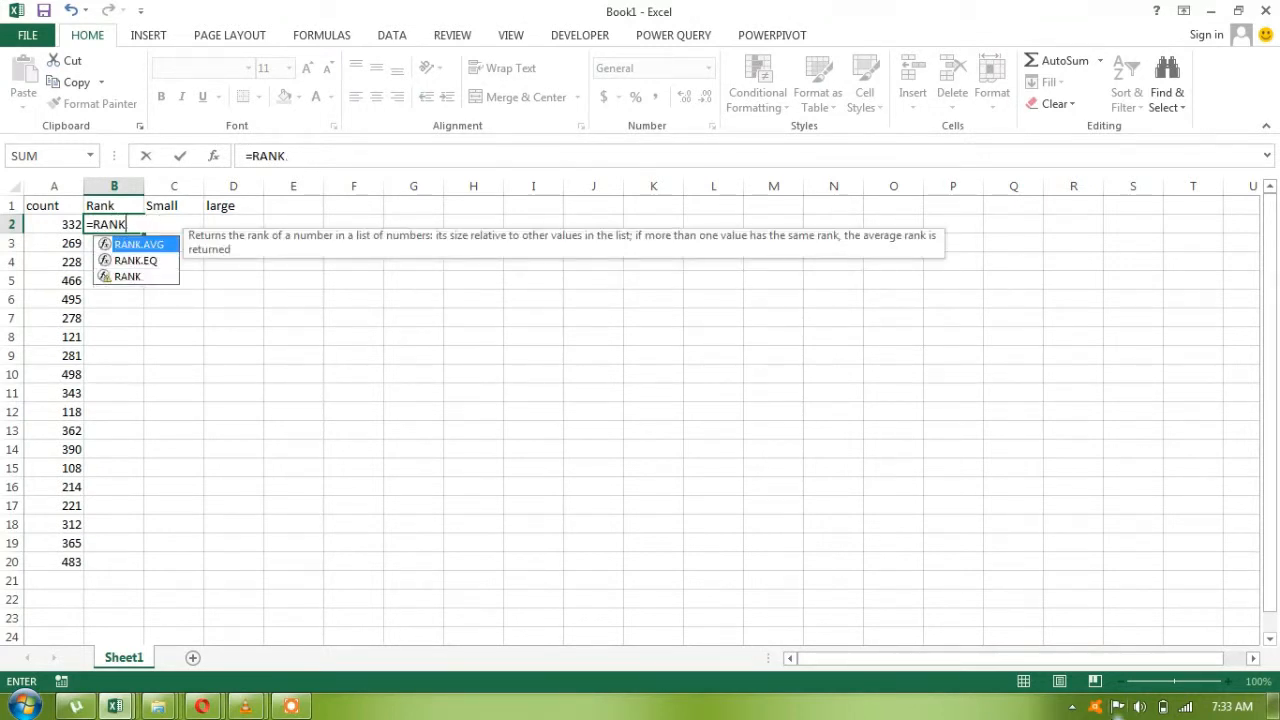
{"action": "type", "text": "("}
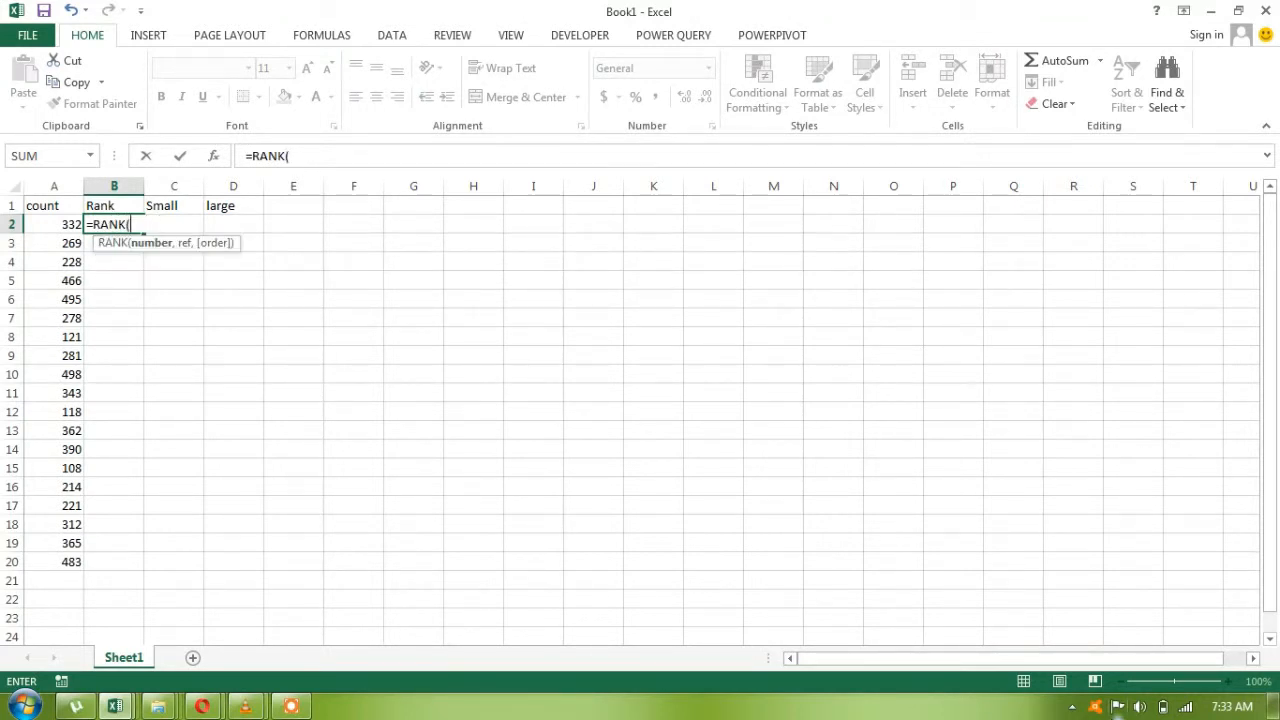
{"action": "left_click", "coordinate": [54, 224]}
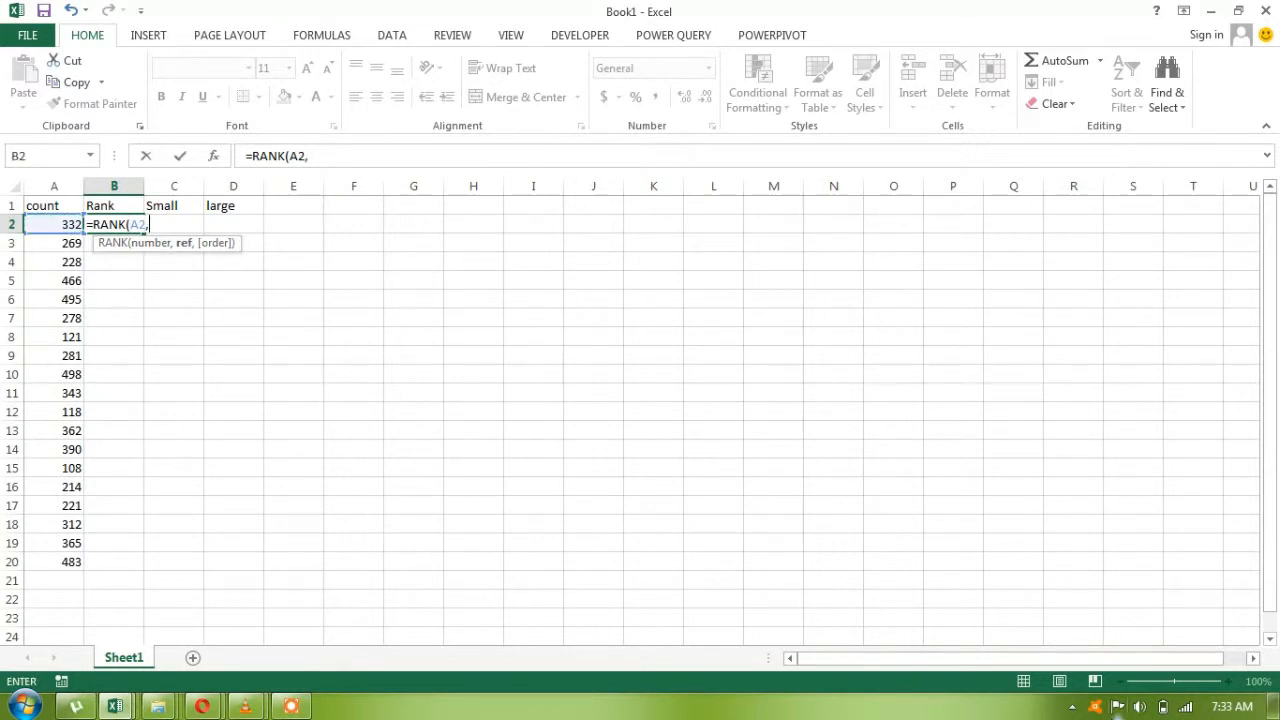
{"action": "left_click_drag", "start_coordinate": [54, 224], "coordinate": [54, 561]}
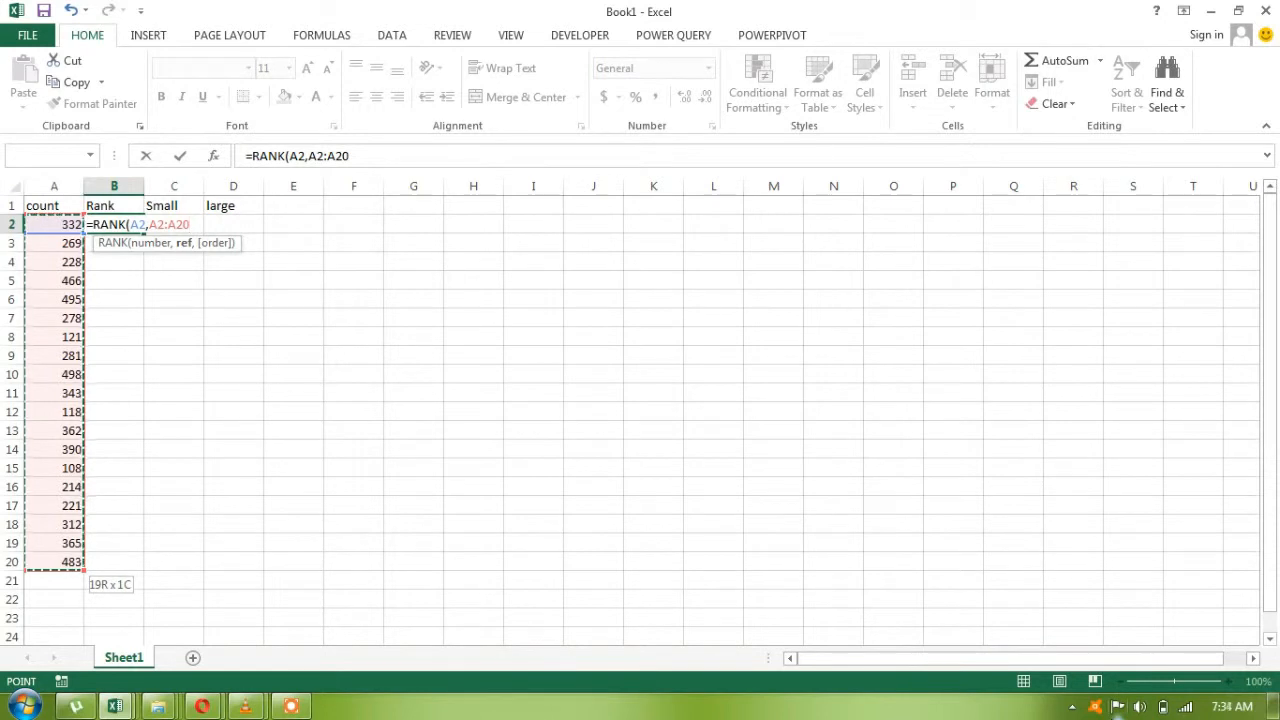
{"action": "key", "text": "f4"}
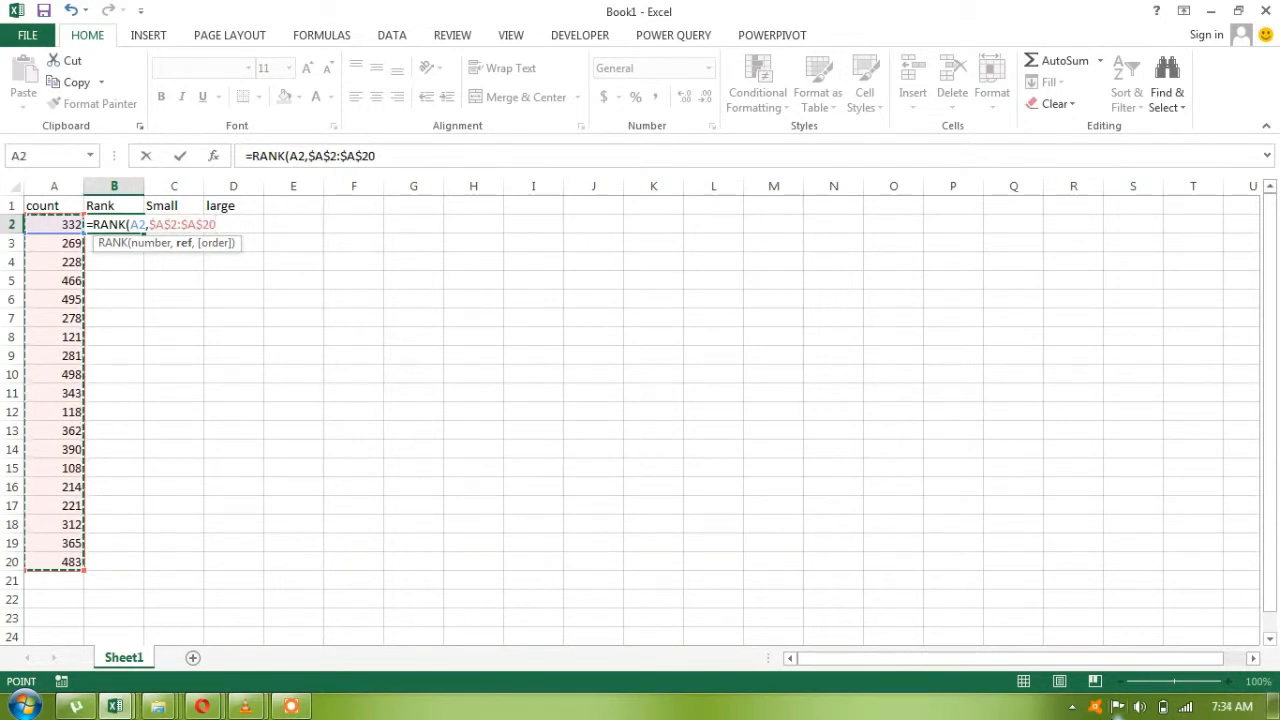
{"action": "type", "text": ","}
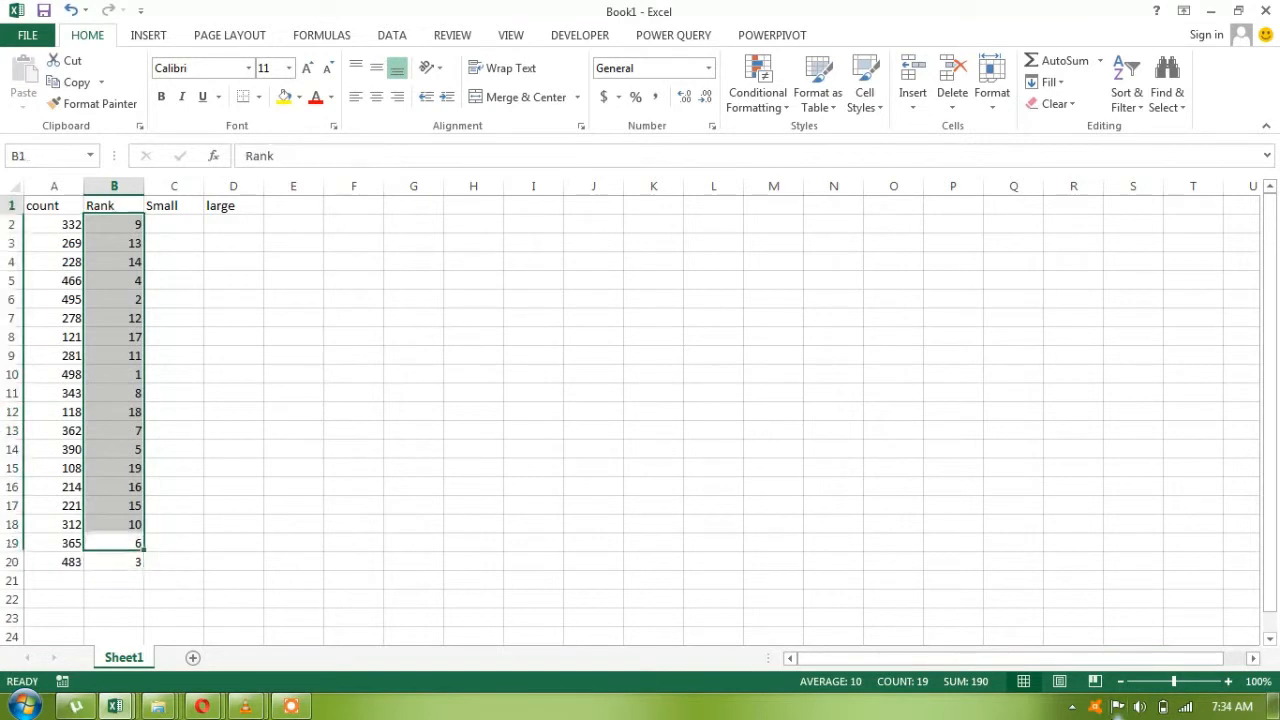
Step: Enter =SMALL(A2:A20,1) in C2 to show the smallest count, 108
{"action": "left_click", "coordinate": [174, 224]}
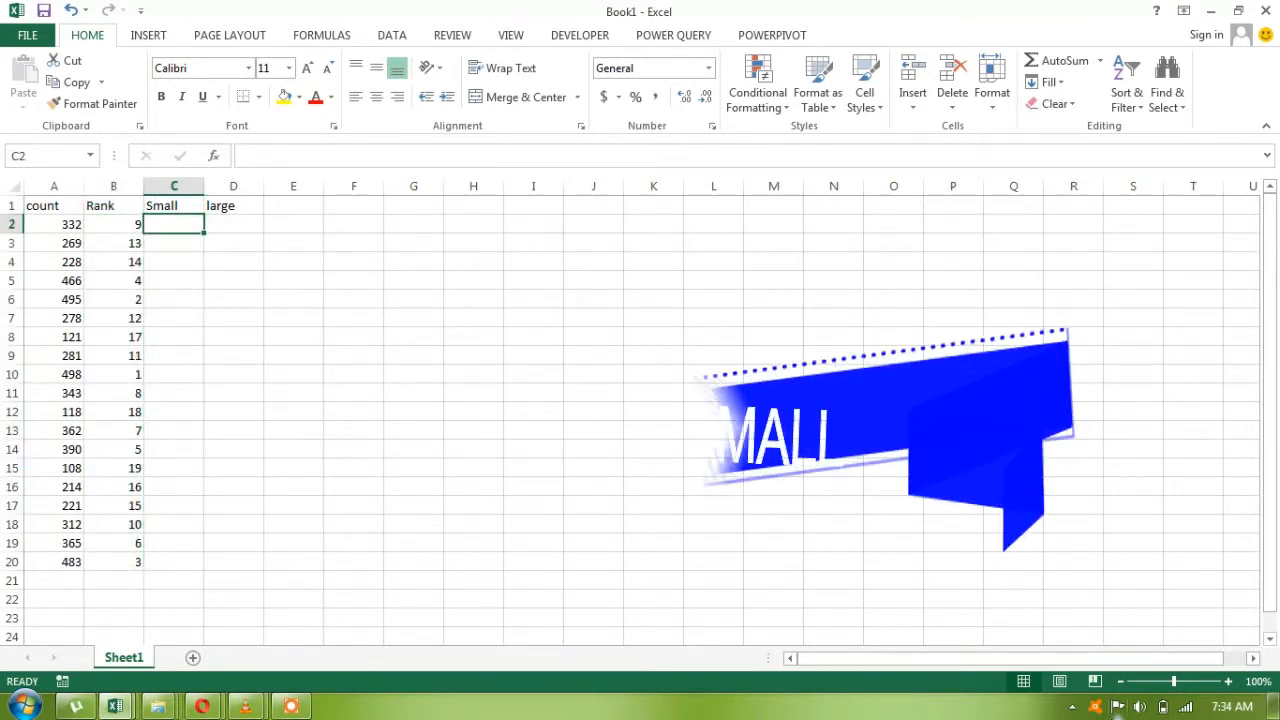
{"action": "type", "text": "=s"}
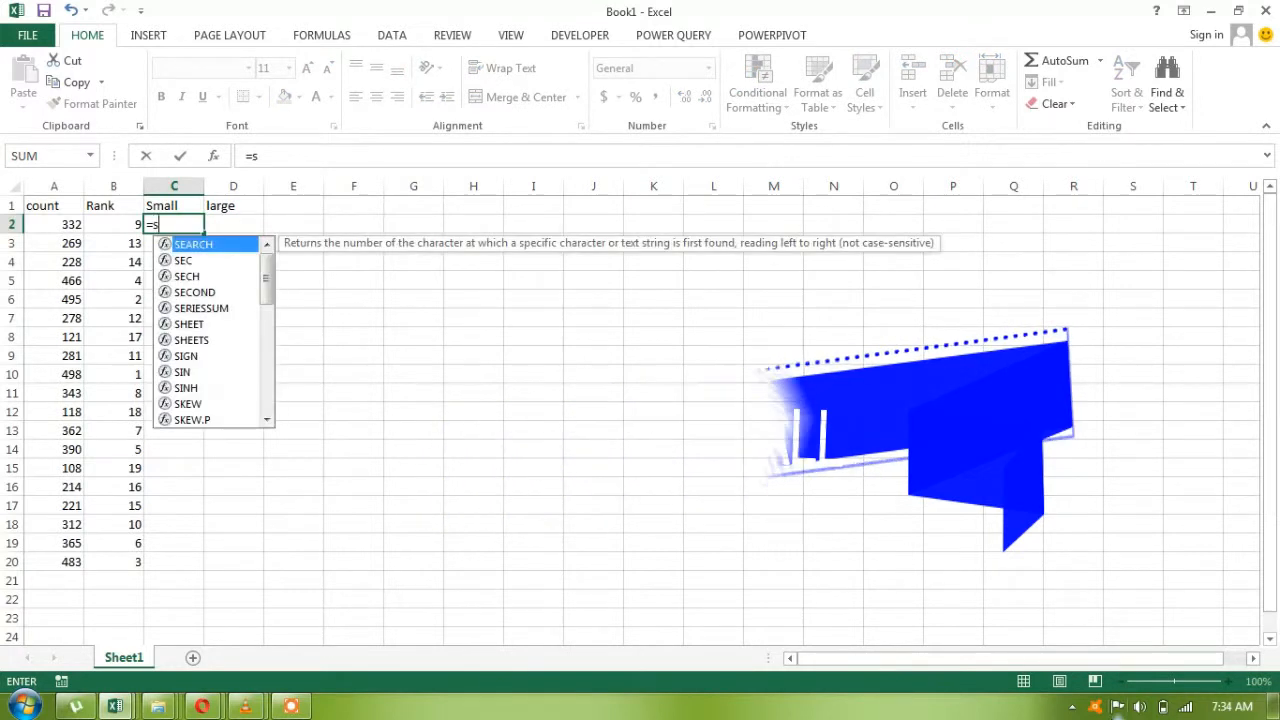
{"action": "type", "text": "SMALL(A2:A20"}
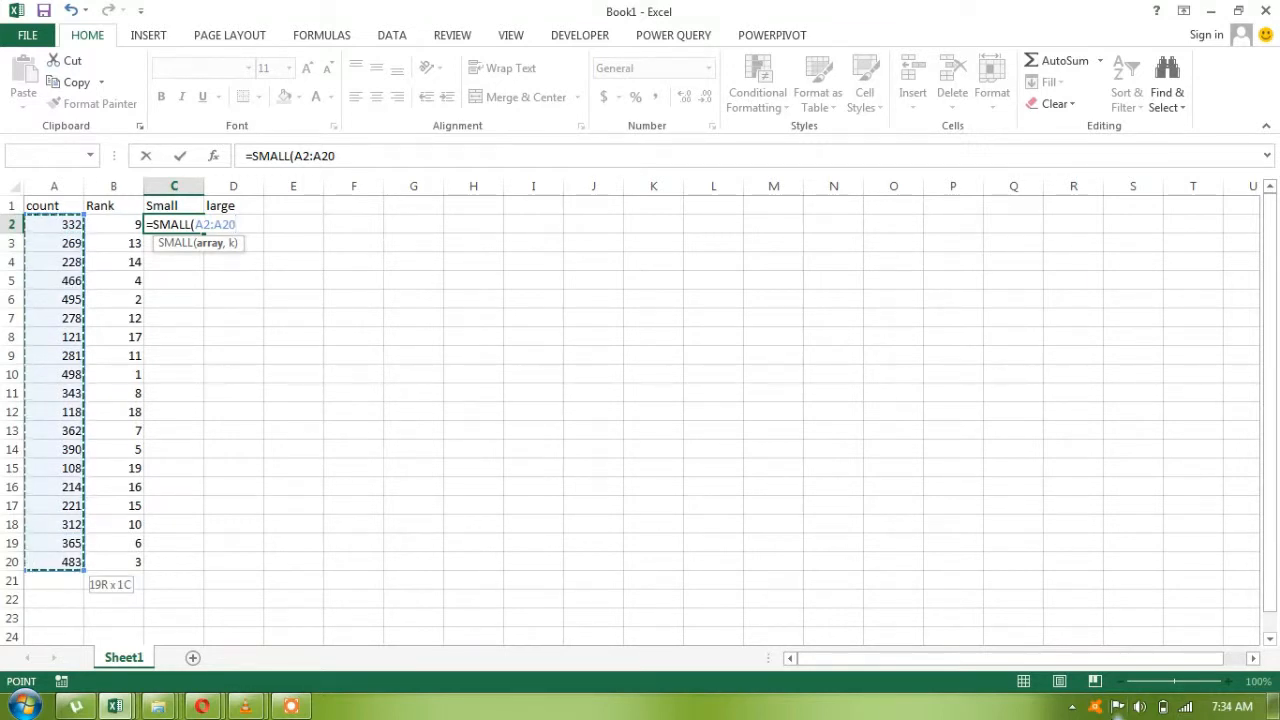
{"action": "type", "text": ","}
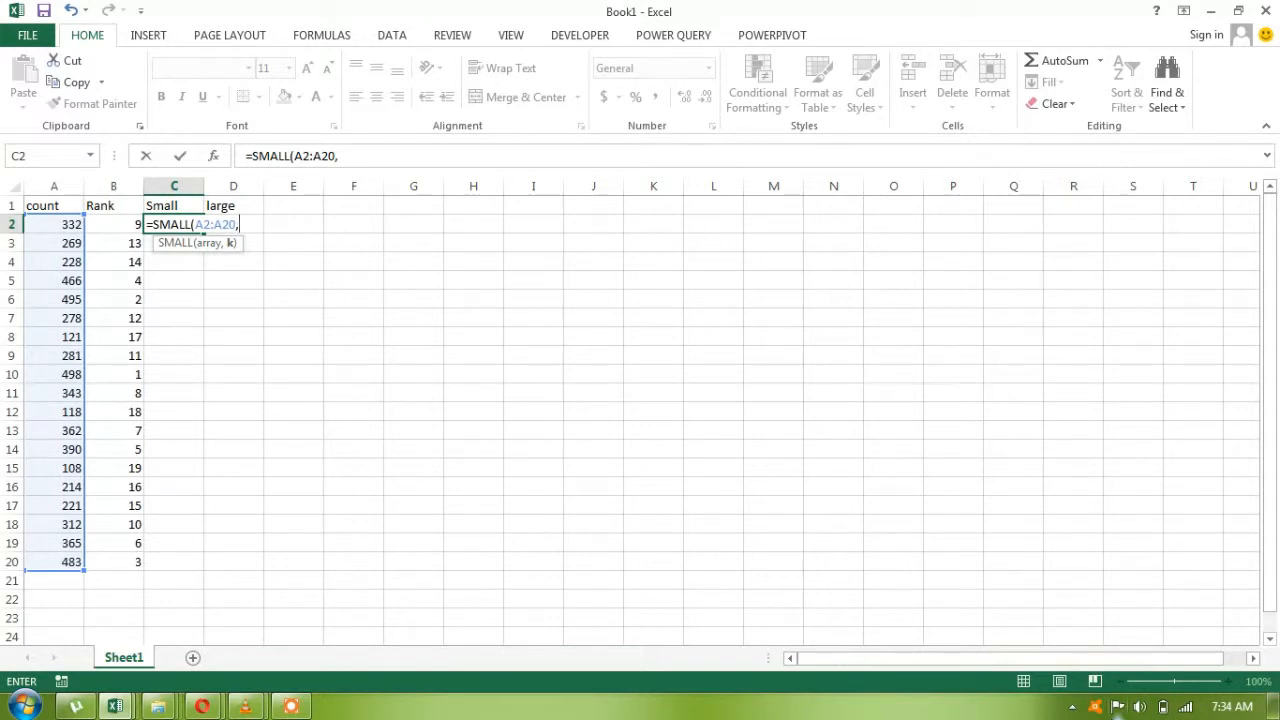
{"action": "type", "text": "1"}
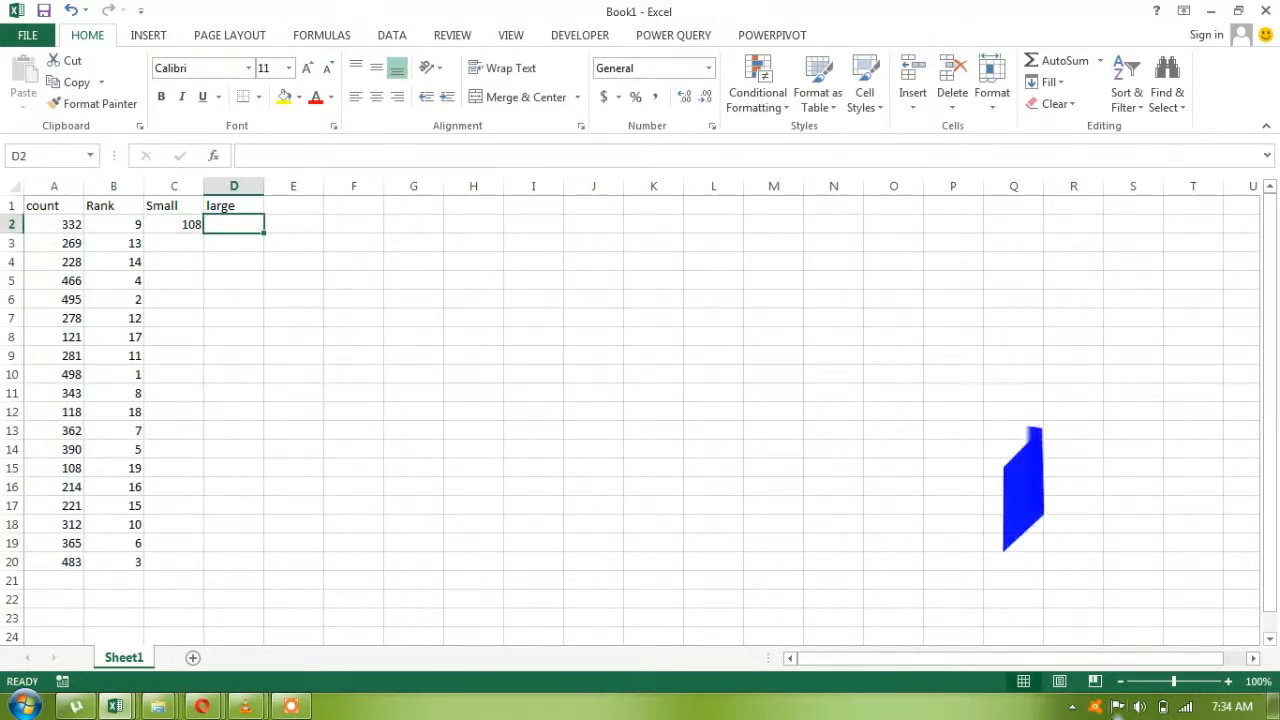
Step: Enter =LARGE($A$2:$A$20,1) in D2 to show the largest count, 498
{"action": "type", "text": "=la"}
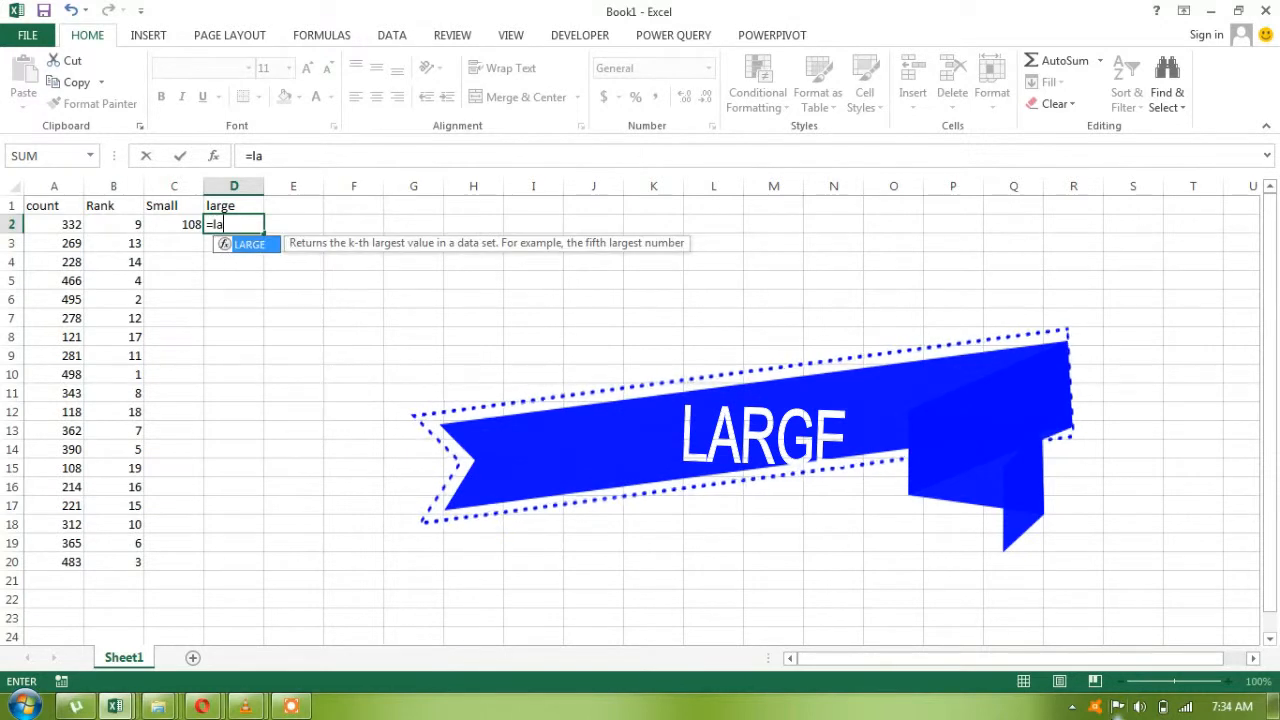
{"action": "type", "text": "rge"}
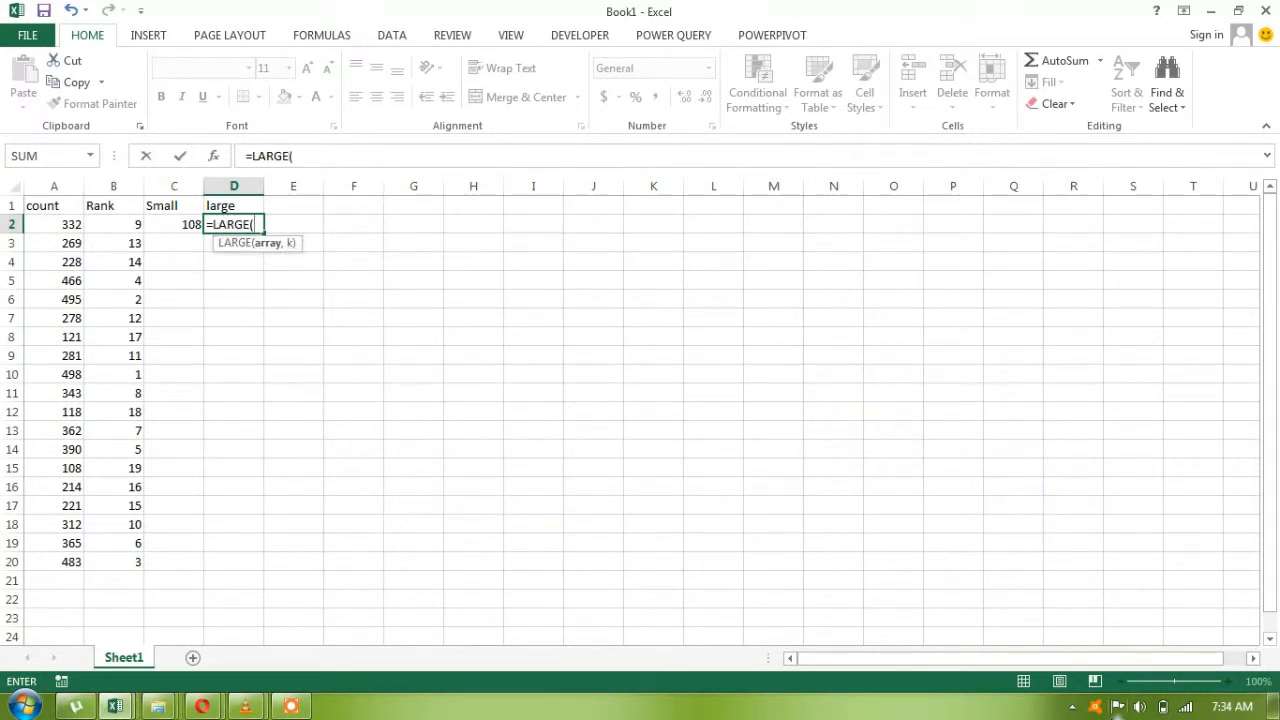
{"action": "left_click", "coordinate": [173, 224]}
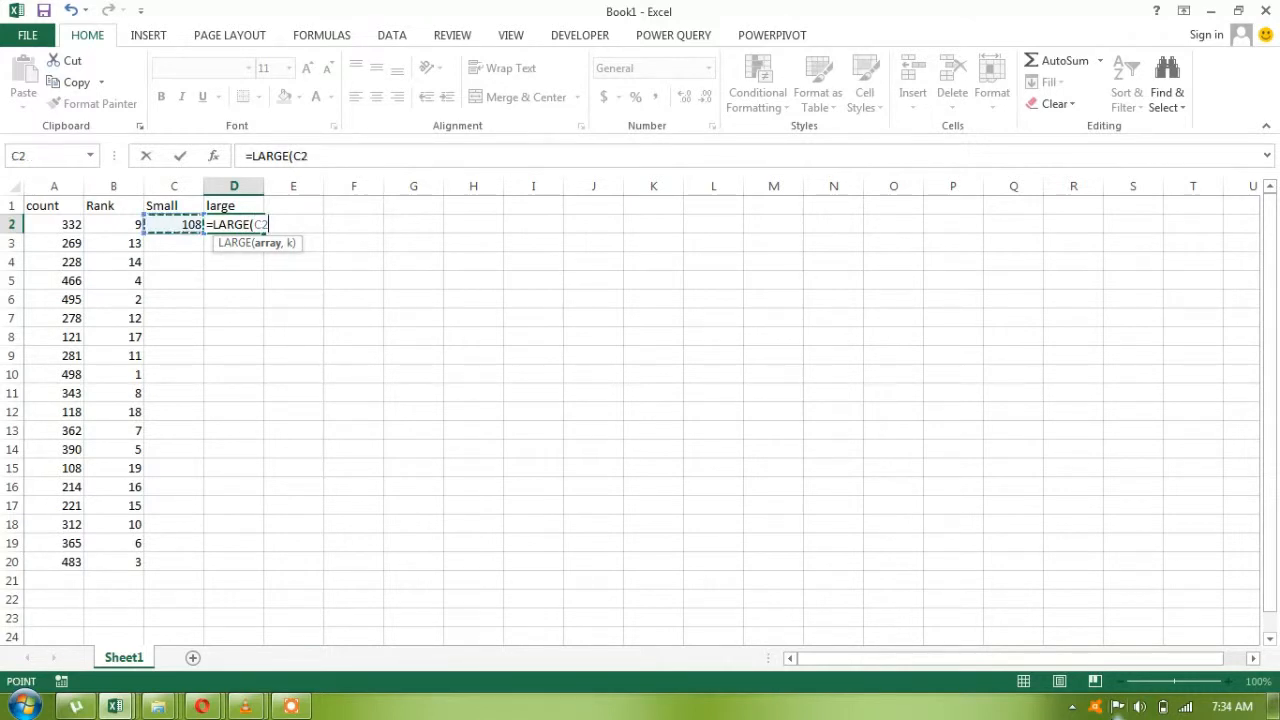
{"action": "left_click_drag", "start_coordinate": [54, 224], "coordinate": [54, 561]}
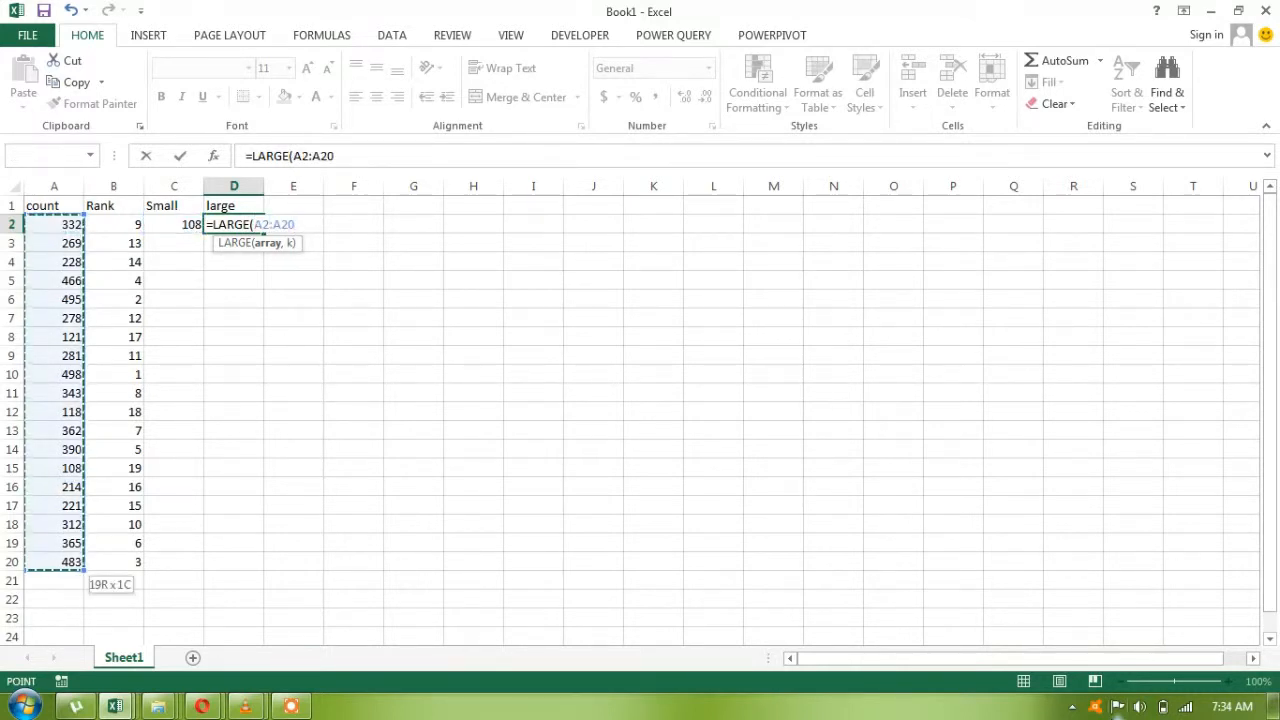
{"action": "key", "text": "f4"}
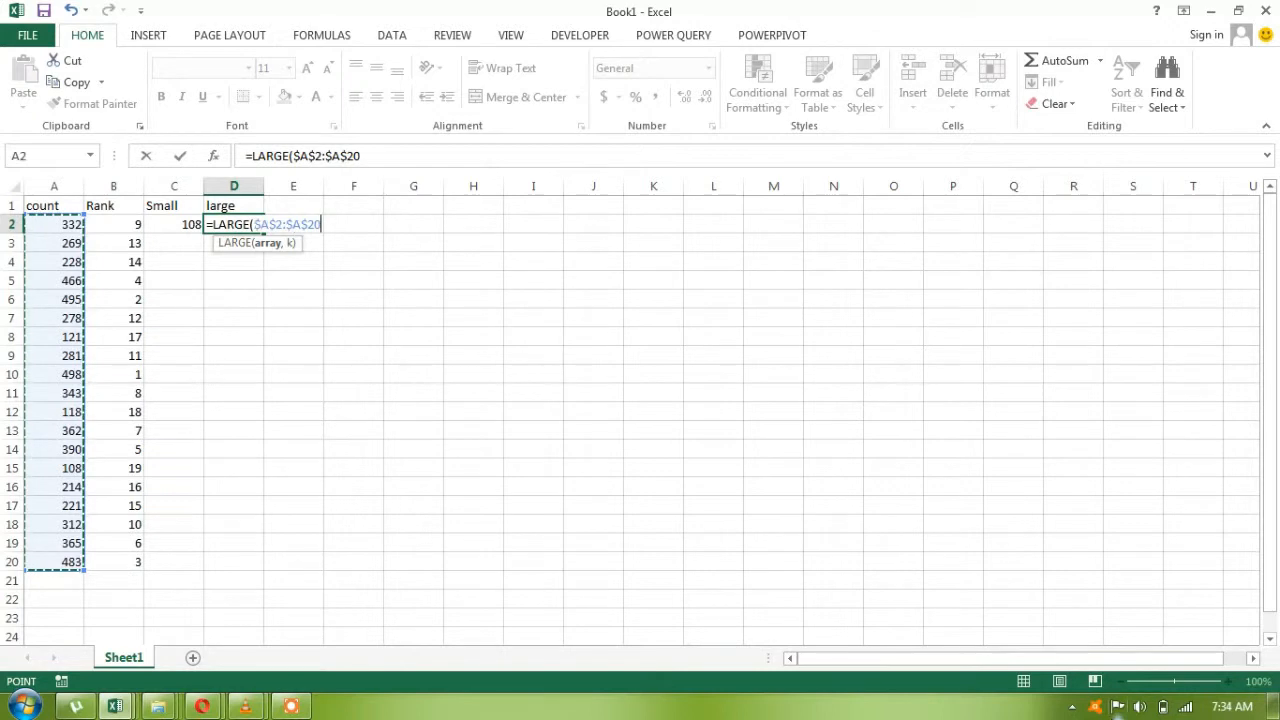
{"action": "type", "text": ","}
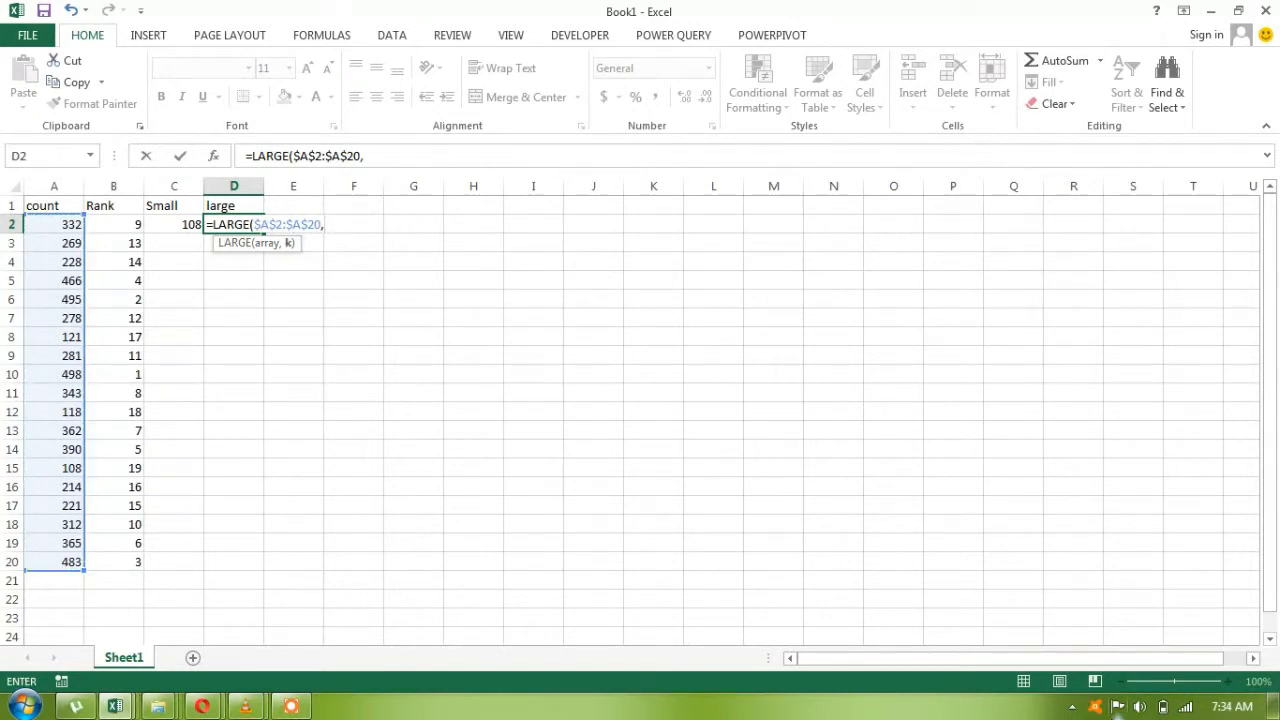
{"action": "type", "text": "1"}
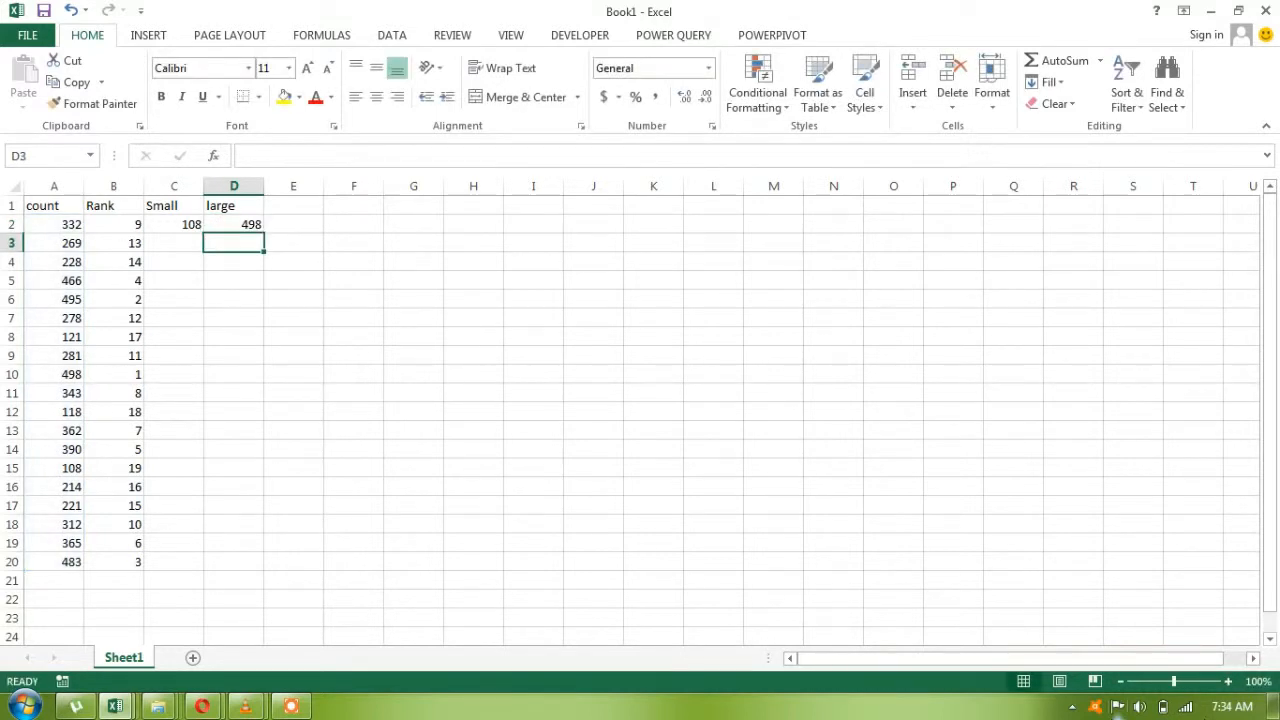
Step: Copy the Small and large headings to G1:H1 and number F2:F20 from 1 to 19
{"action": "left_click_drag", "start_coordinate": [293, 205], "coordinate": [413, 561]}
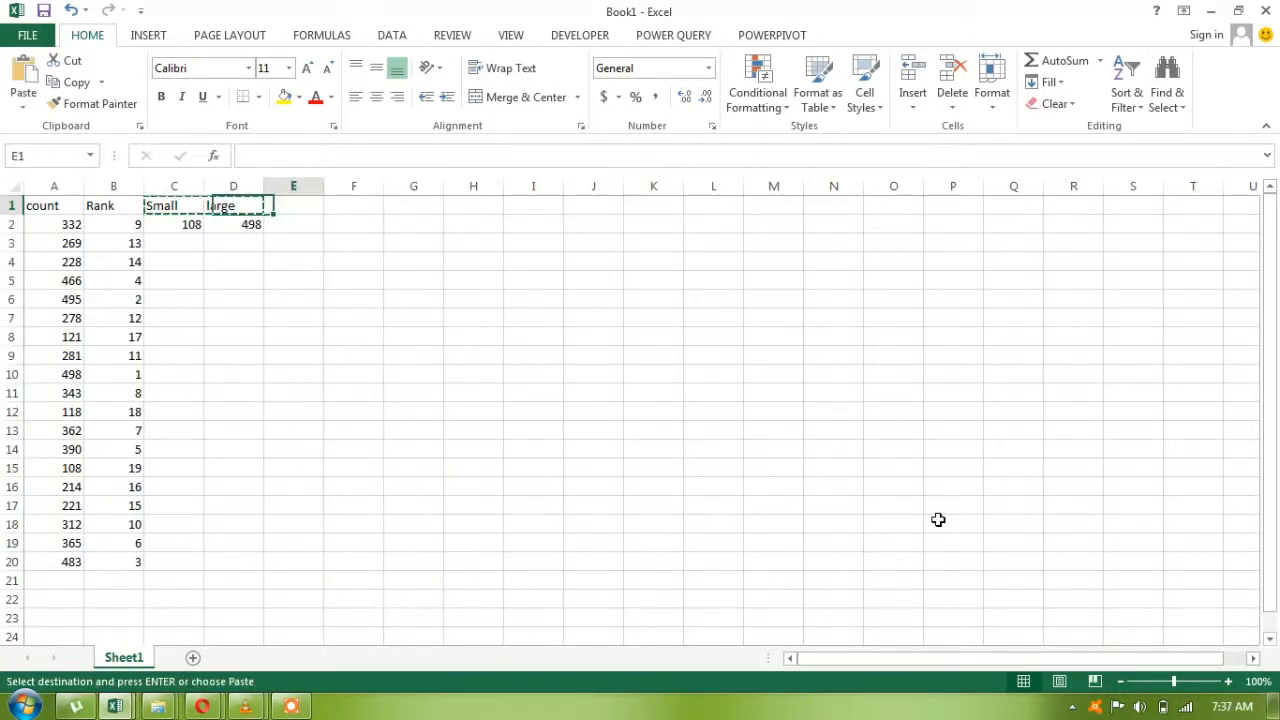
{"action": "left_click", "coordinate": [413, 205]}
{"action": "type", "text": "1"}
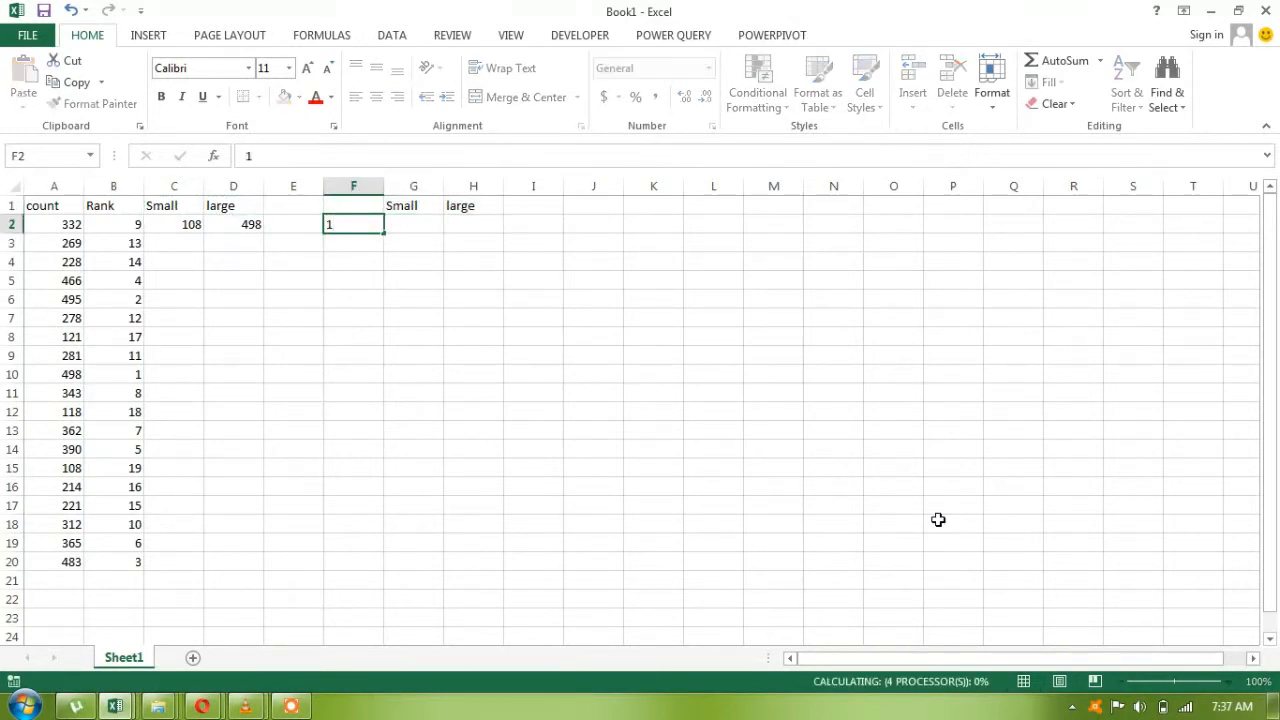
{"action": "left_click_drag", "start_coordinate": [353, 224], "coordinate": [353, 561]}
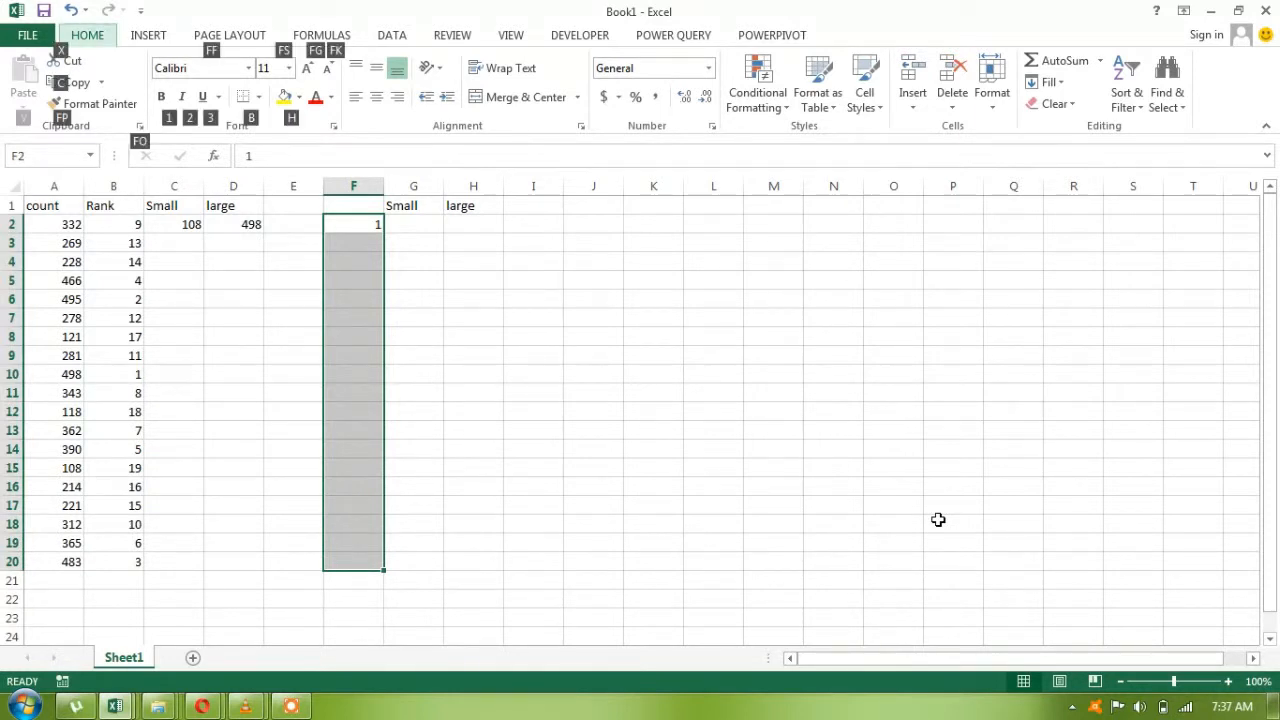
{"action": "left_click_drag", "start_coordinate": [378, 224], "coordinate": [378, 561]}
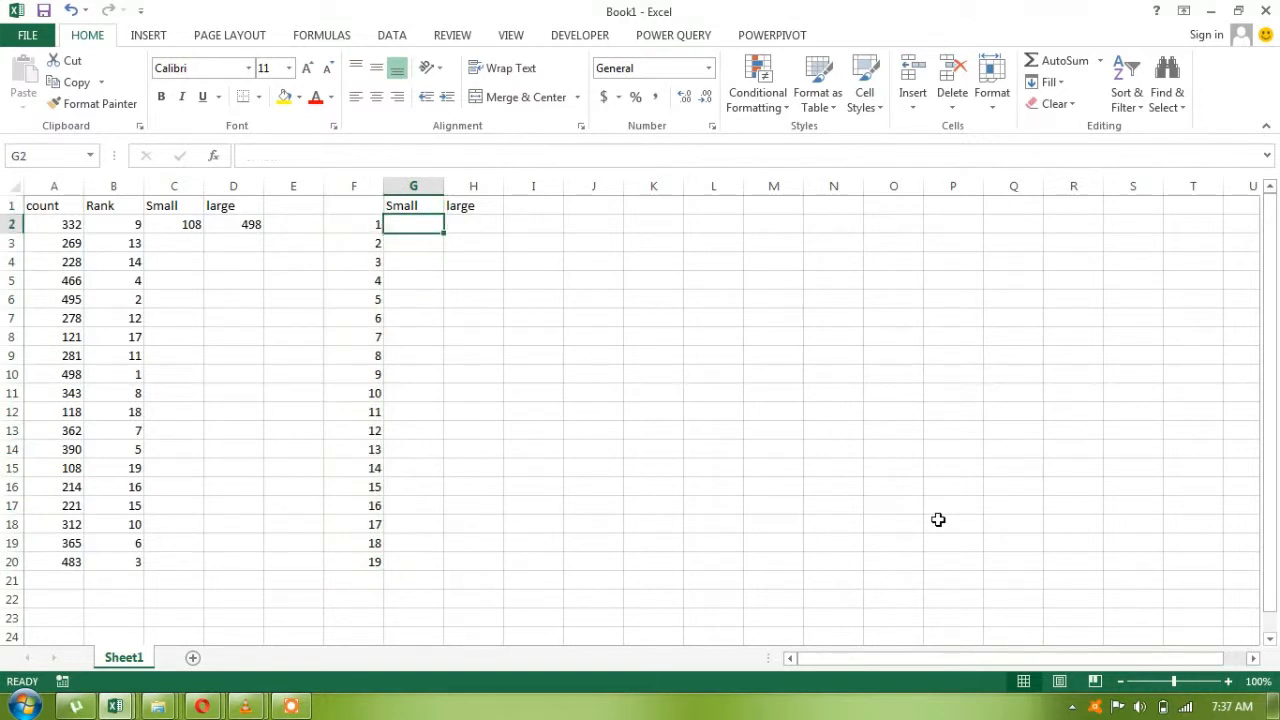
Step: Enter =SMALL($A$2:$A$20,F2) in G2 and fill it down to G20
{"action": "type", "text": "=s"}
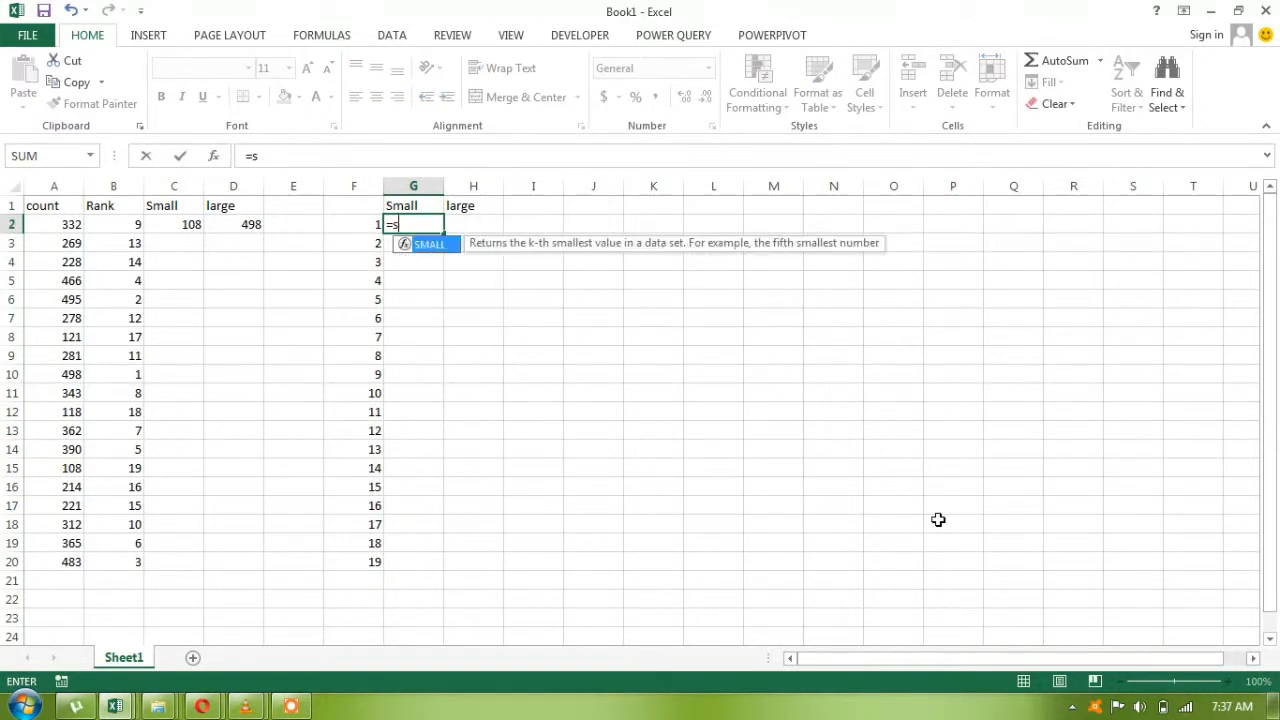
{"action": "left_click", "coordinate": [354, 224]}
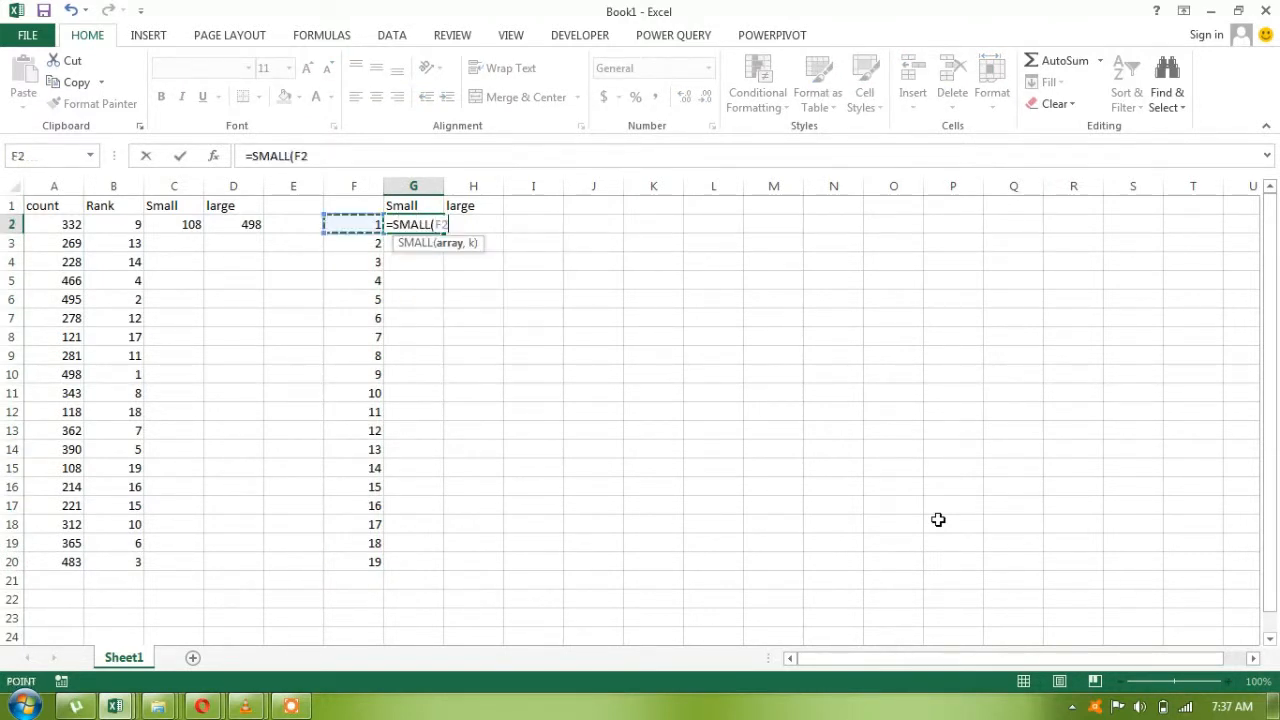
{"action": "left_click_drag", "start_coordinate": [54, 224], "coordinate": [54, 561]}
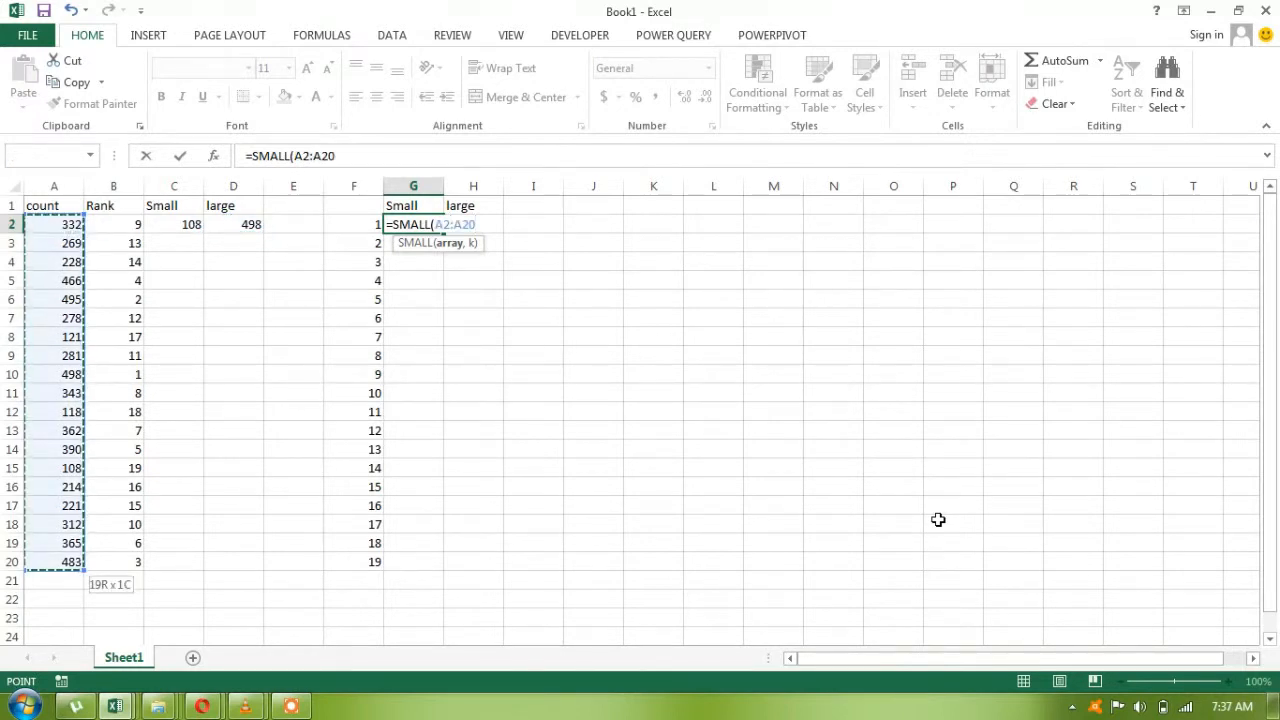
{"action": "key", "text": "f4"}
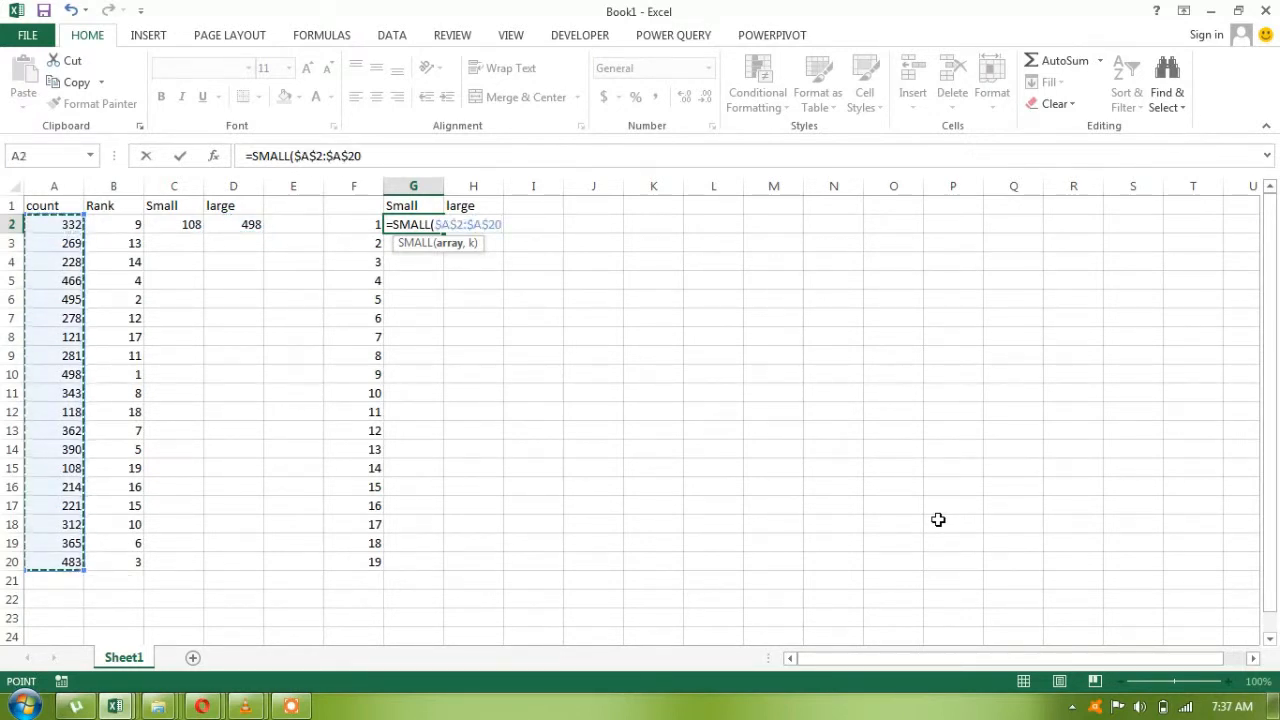
{"action": "left_click", "coordinate": [353, 224]}
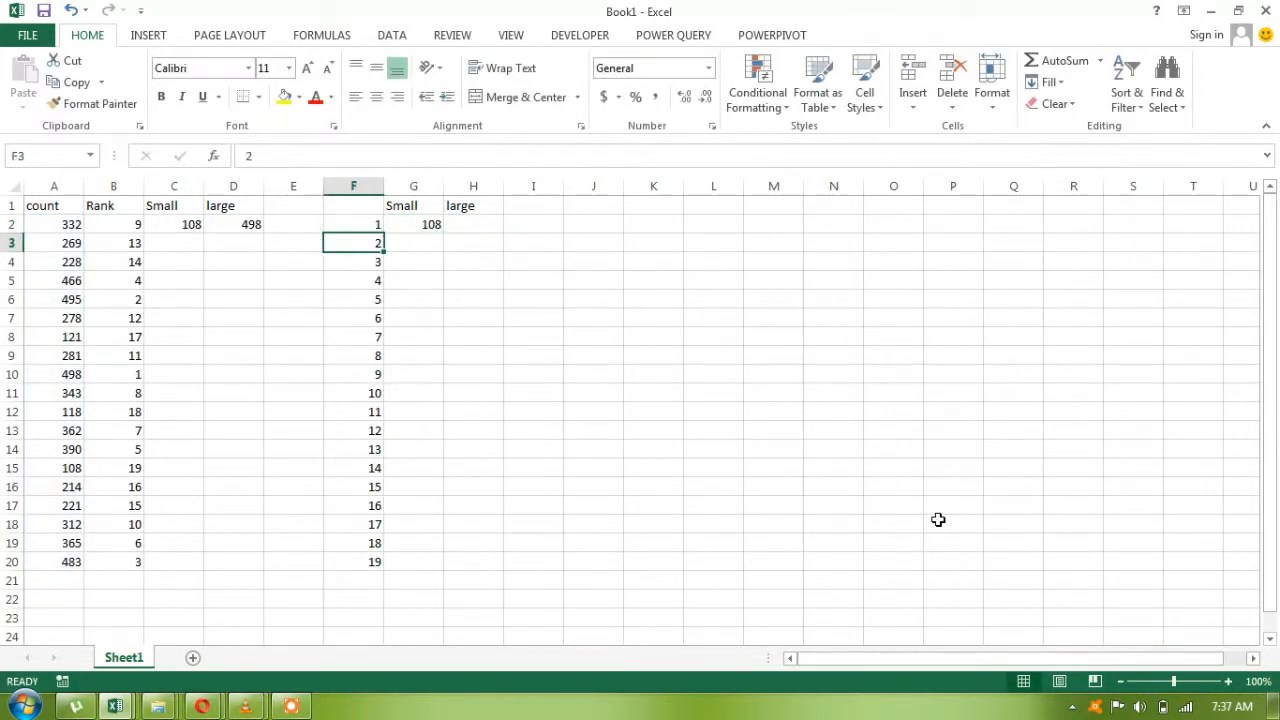
{"action": "left_click_drag", "start_coordinate": [413, 224], "coordinate": [413, 561]}
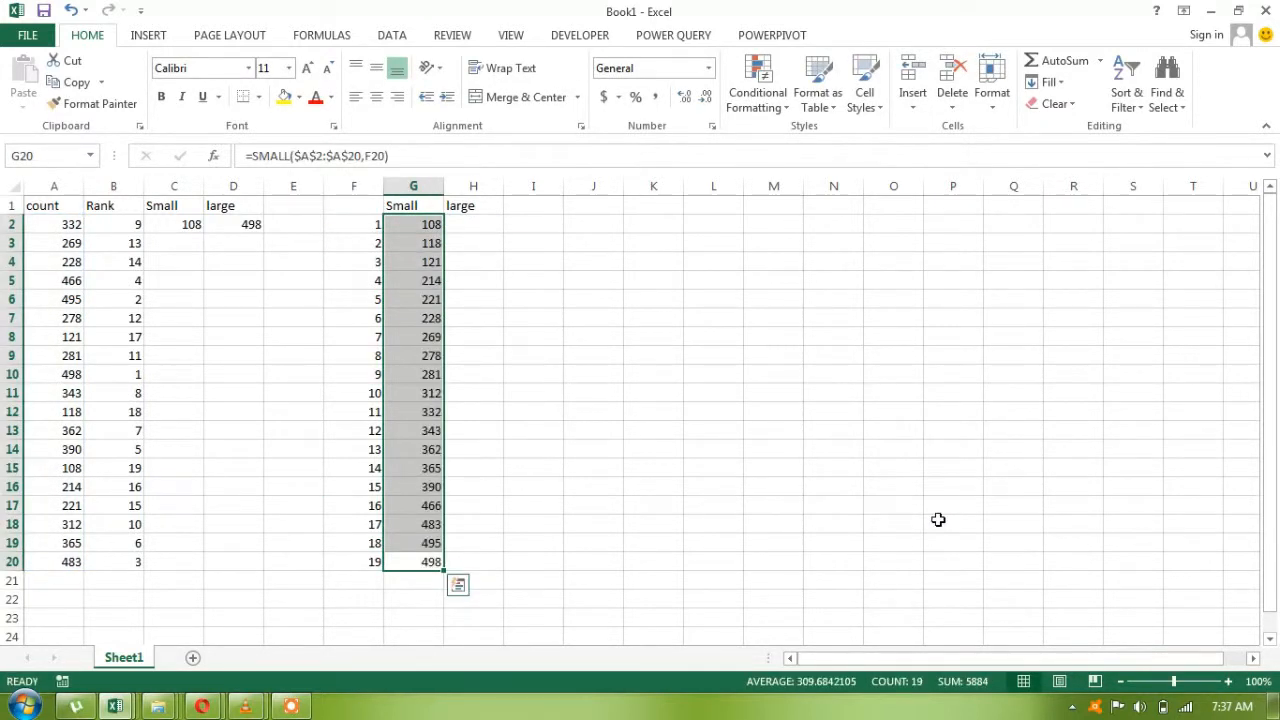
Step: Enter =LARGE($A$2:$A$20,F2) in H2 and fill it down to H20
{"action": "left_click", "coordinate": [473, 224]}
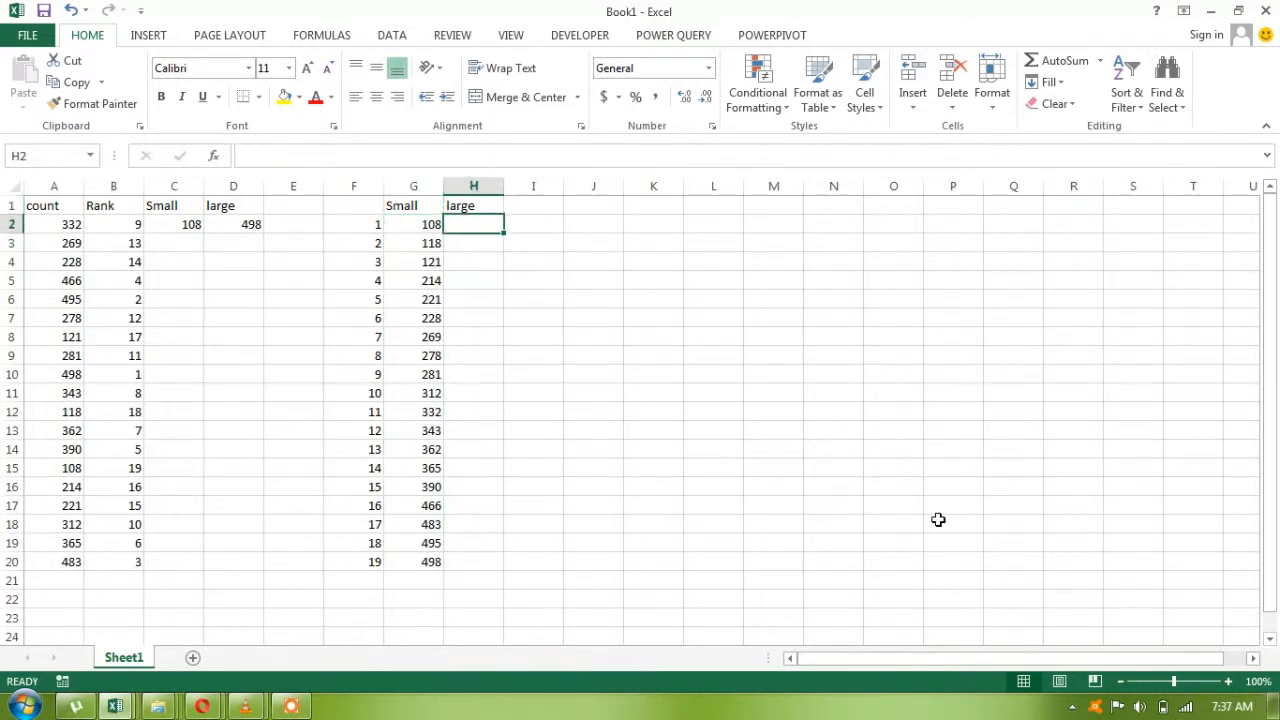
{"action": "type", "text": "="}
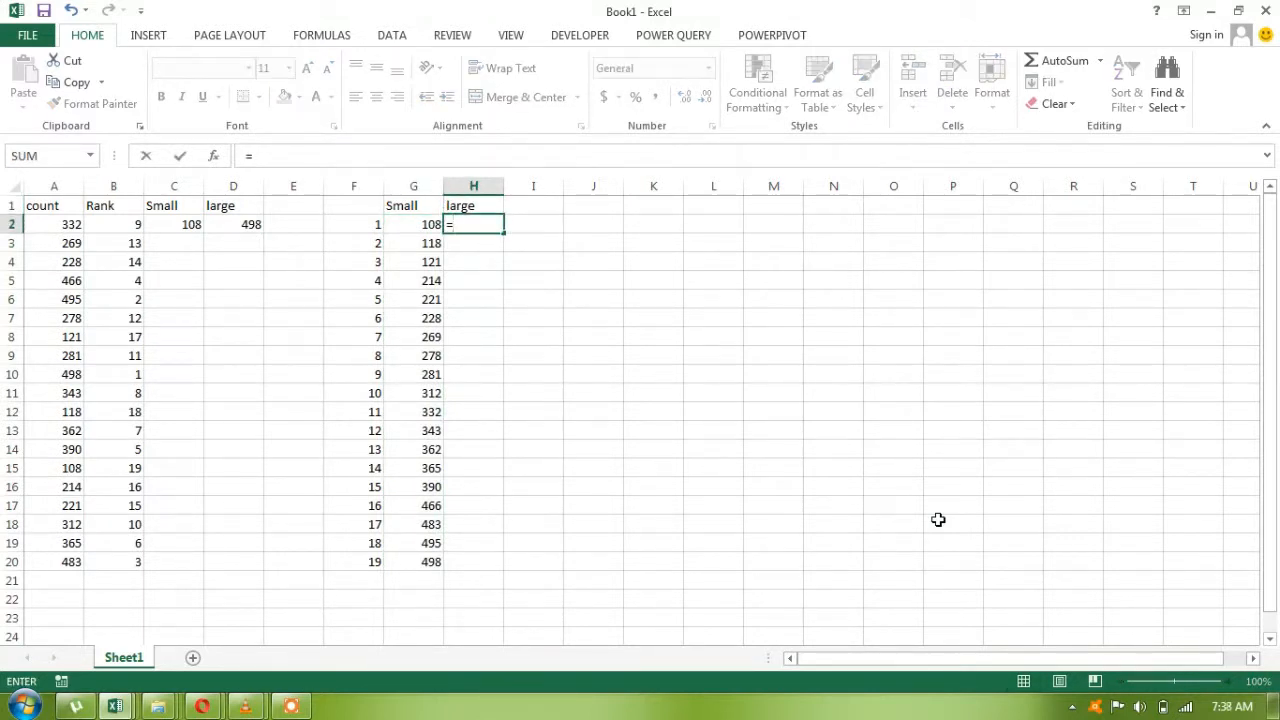
{"action": "type", "text": "lar"}
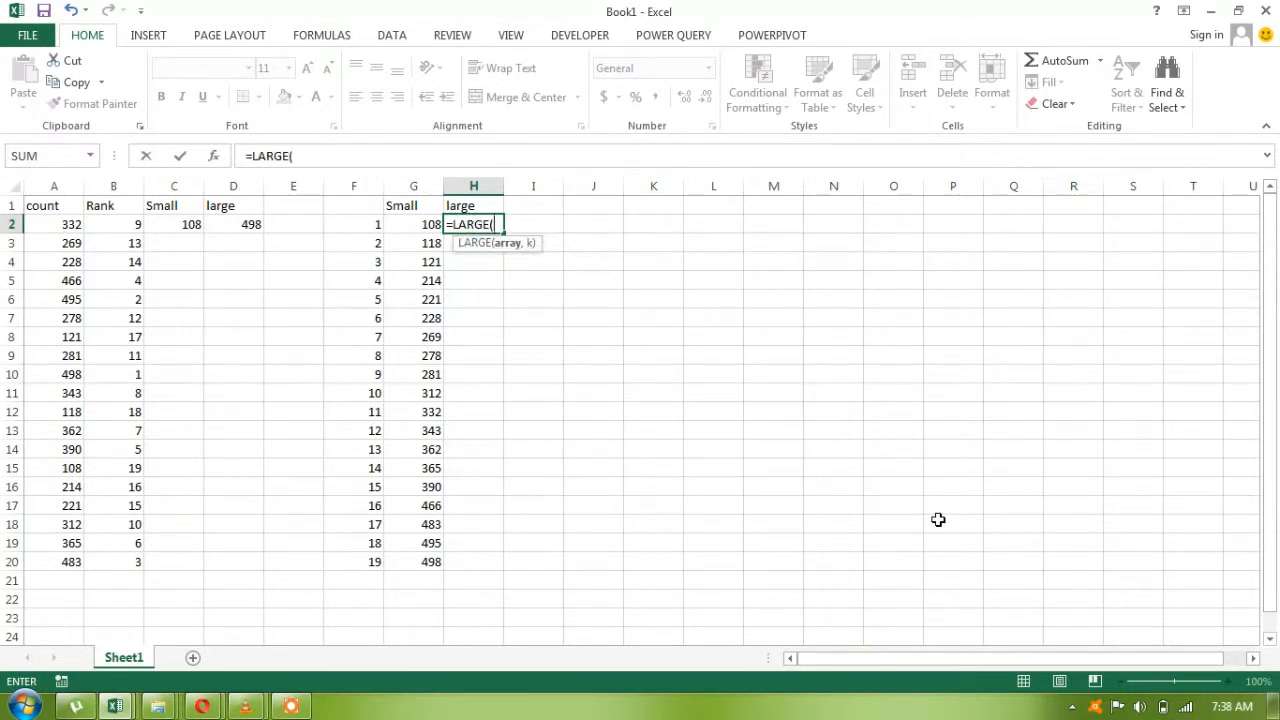
{"action": "left_click_drag", "start_coordinate": [54, 224], "coordinate": [54, 561]}
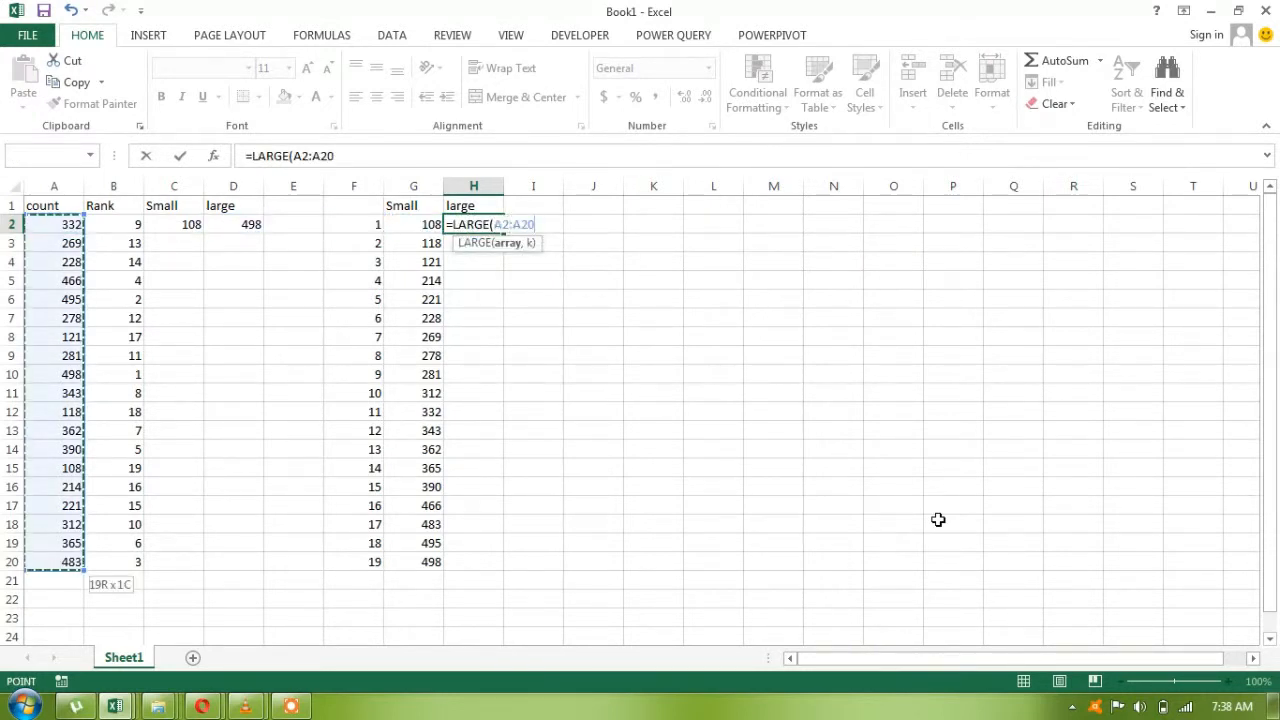
{"action": "key", "text": "f4"}
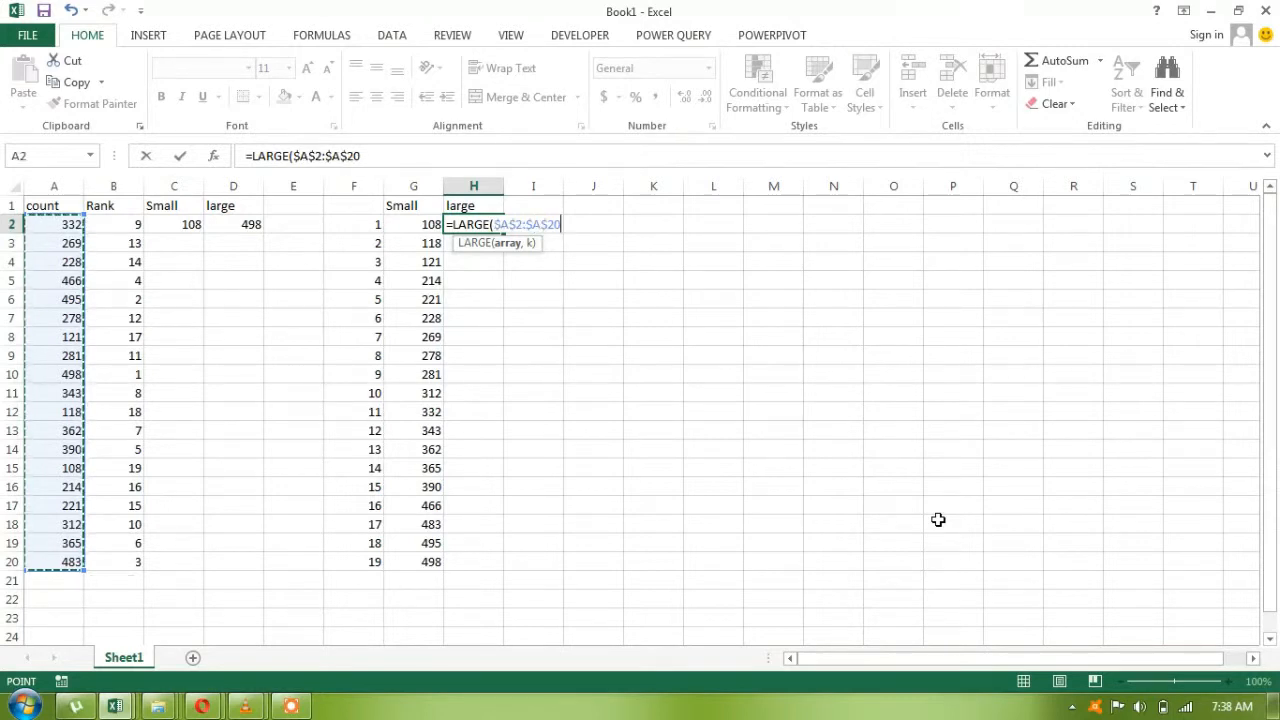
{"action": "left_click", "coordinate": [413, 224]}
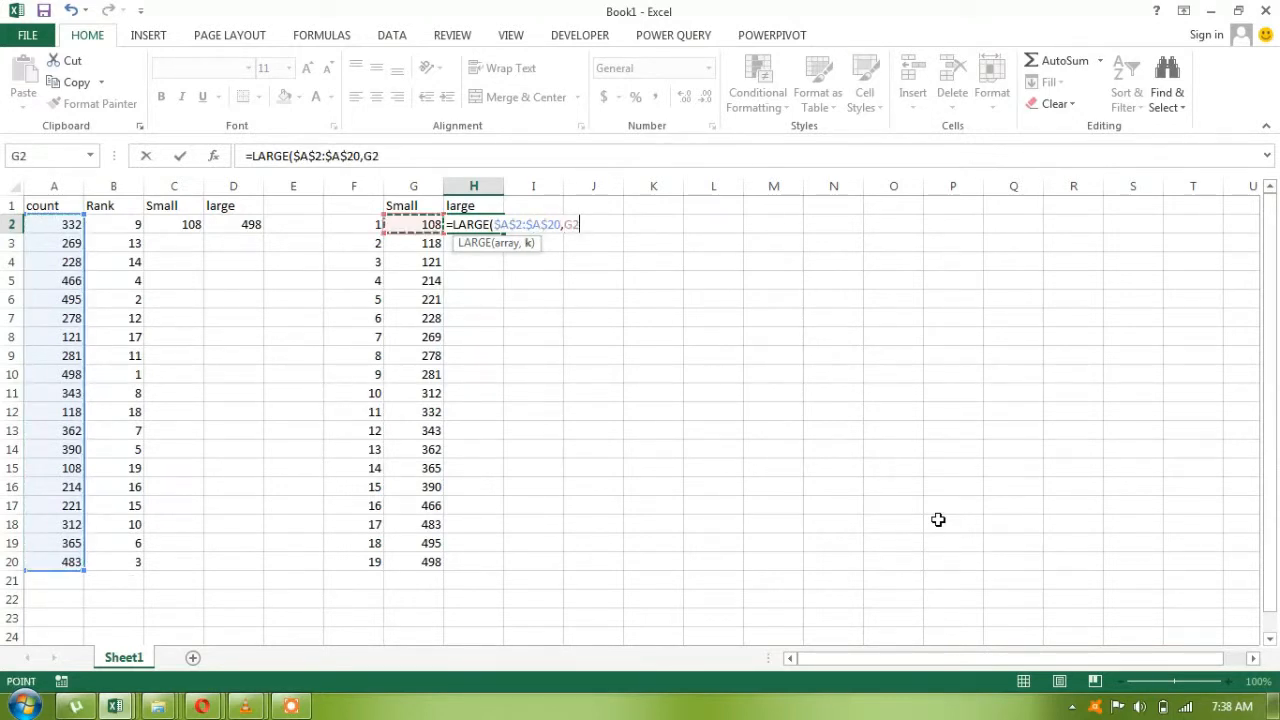
{"action": "left_click", "coordinate": [353, 224]}
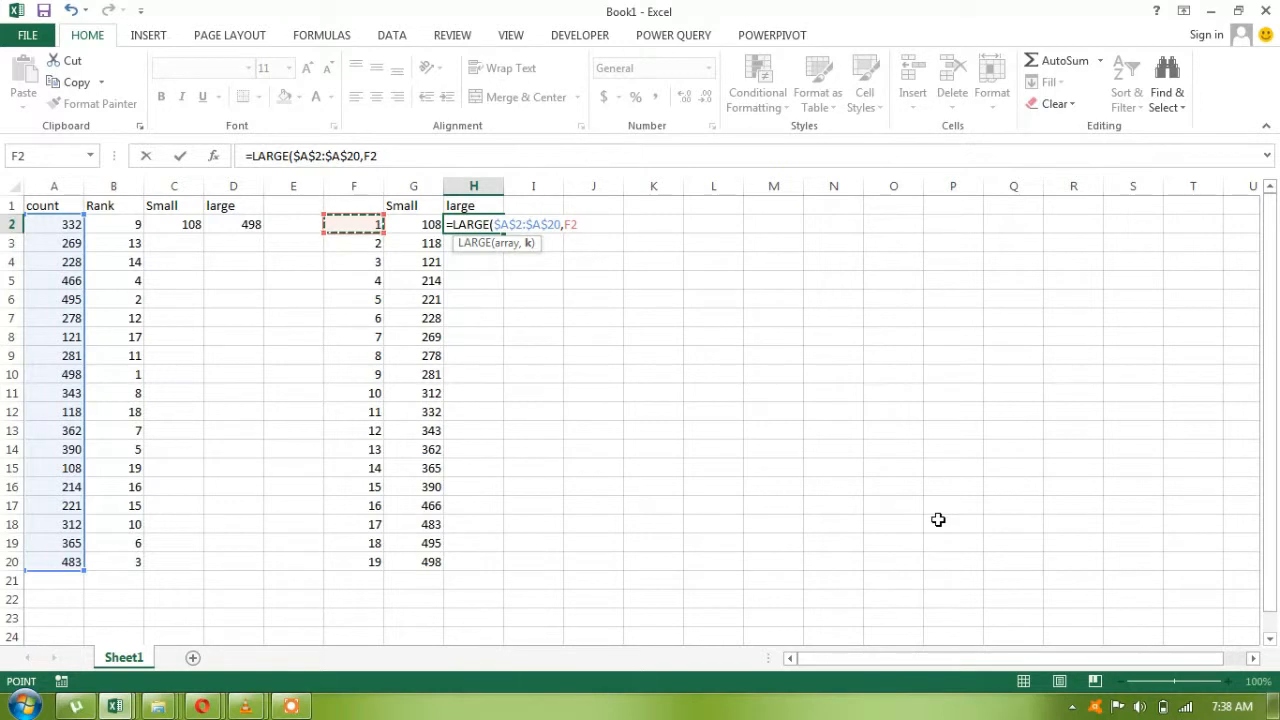
{"action": "key", "text": "Enter"}
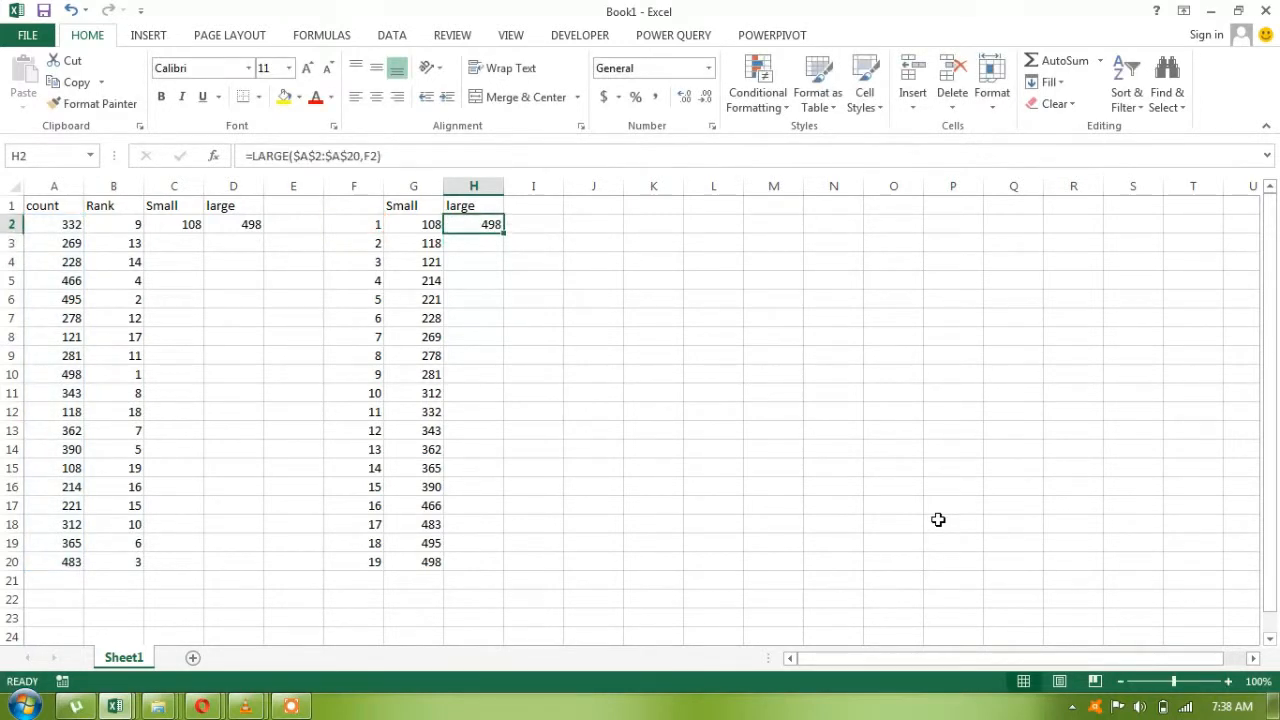
{"action": "left_click_drag", "start_coordinate": [473, 224], "coordinate": [473, 543]}
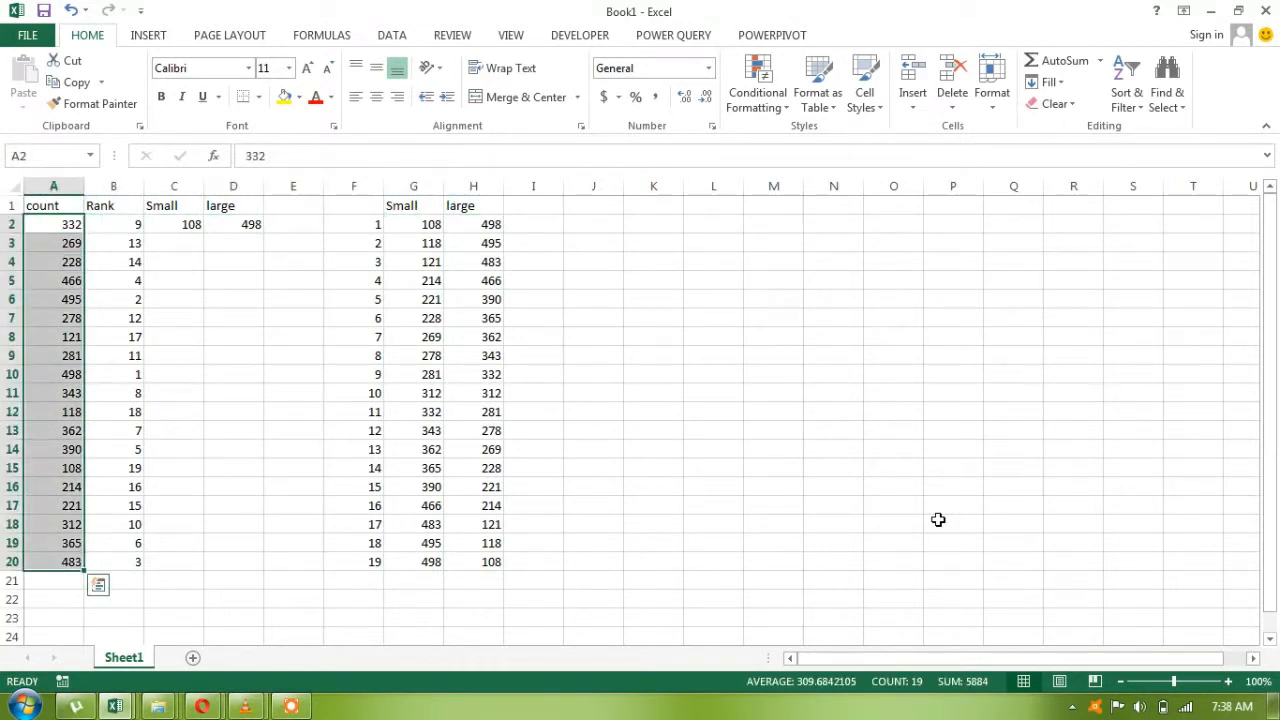
Step: Inspect the B2 RANK formula and type the heading Rank in F1
{"action": "left_click", "coordinate": [113, 224]}
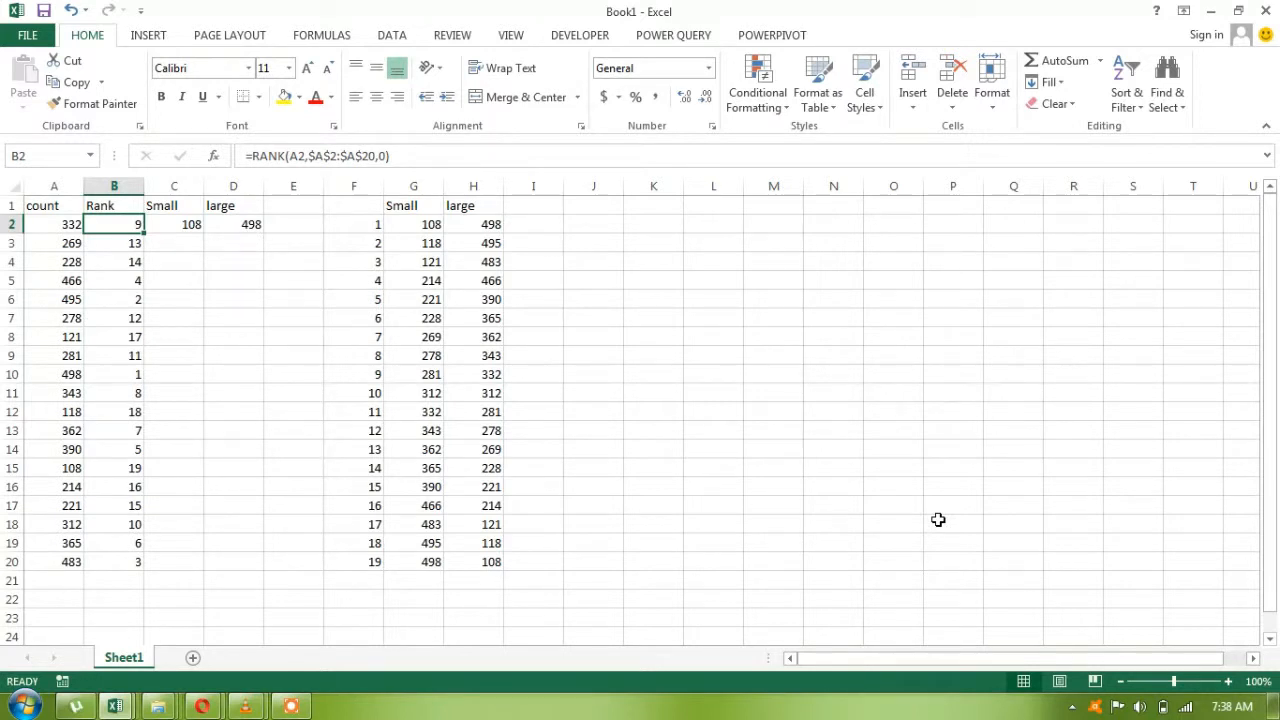
{"action": "left_click", "coordinate": [353, 205]}
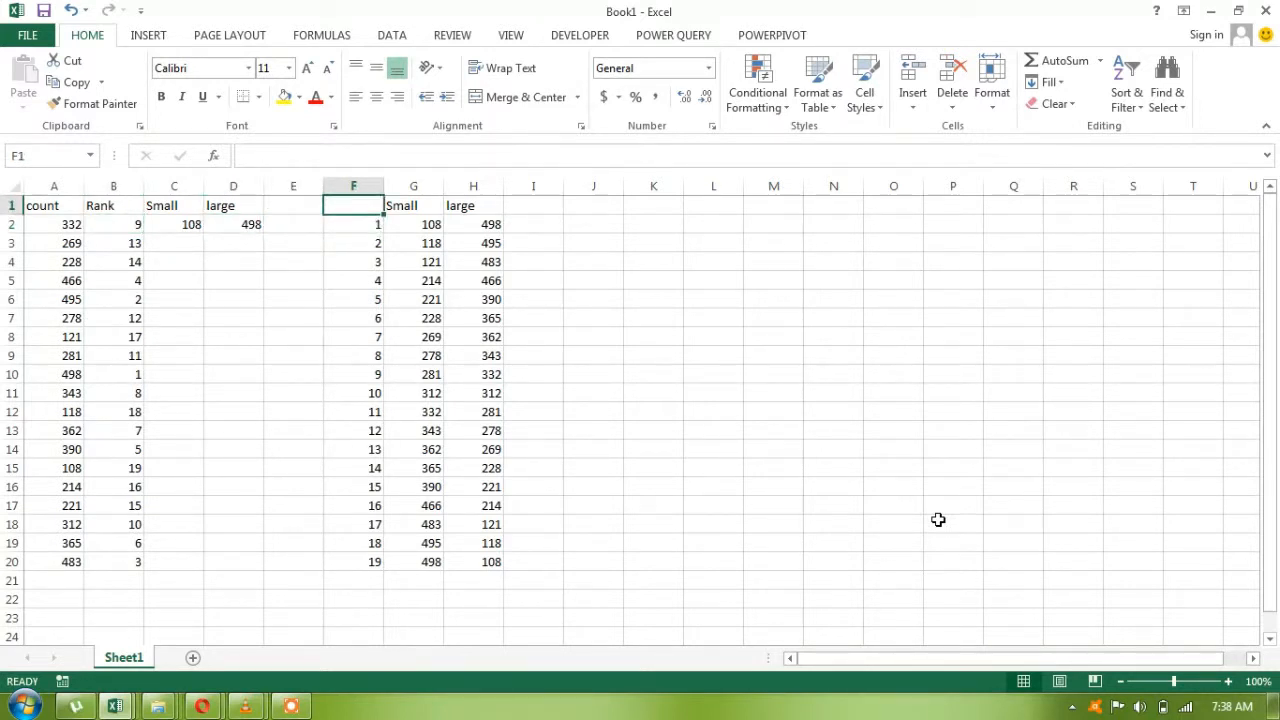
{"action": "type", "text": "Rank"}
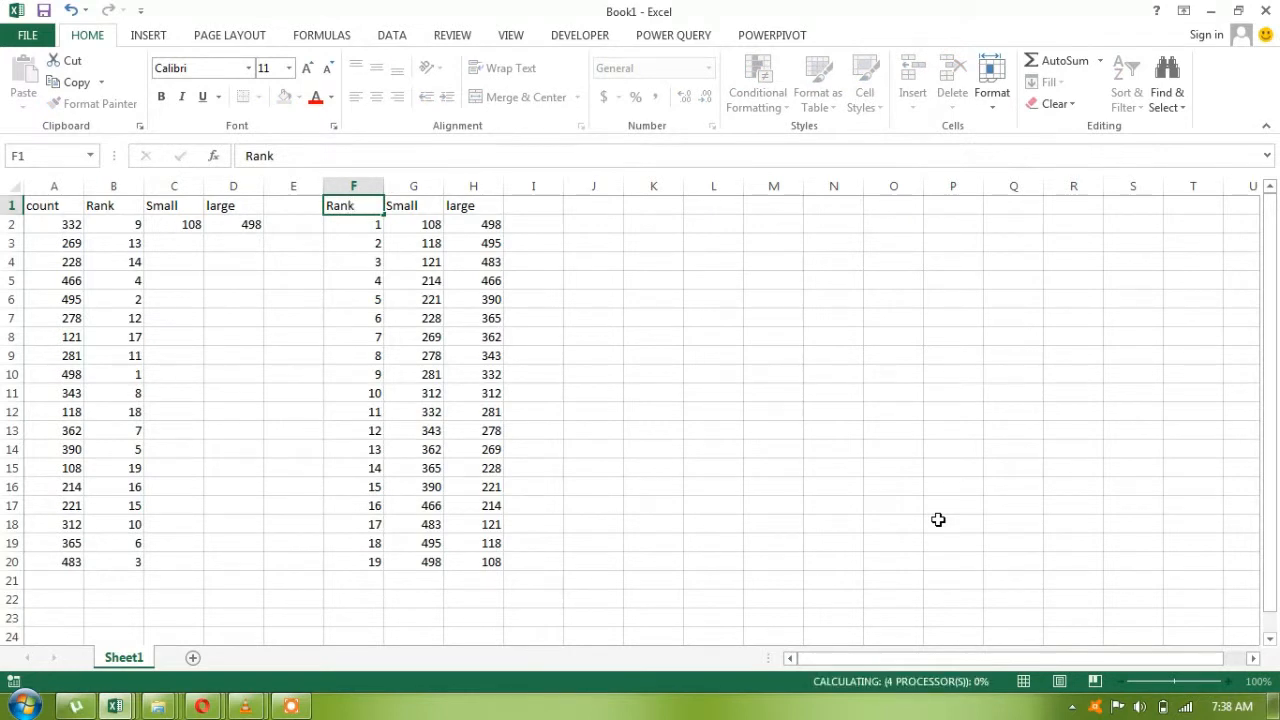
Step: Check the SMALL and LARGE formulas, then bold the Small and large headings
{"action": "left_click", "coordinate": [413, 224]}
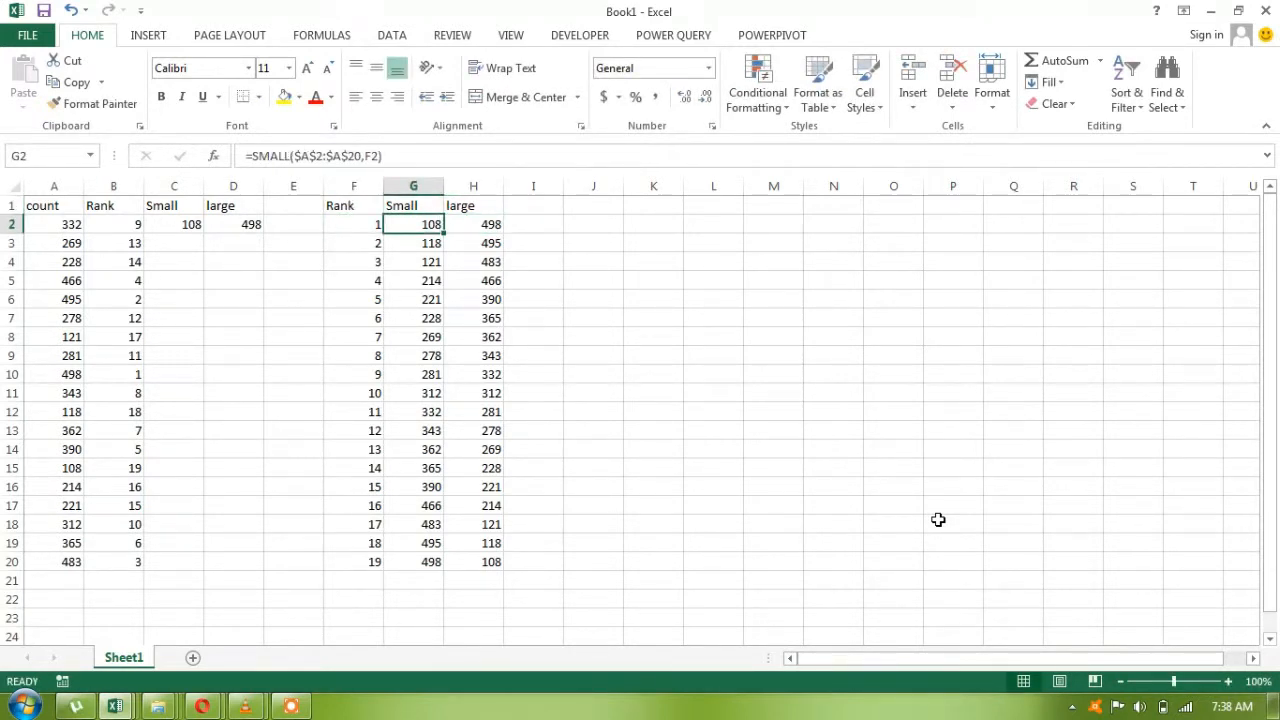
{"action": "left_click", "coordinate": [353, 224]}
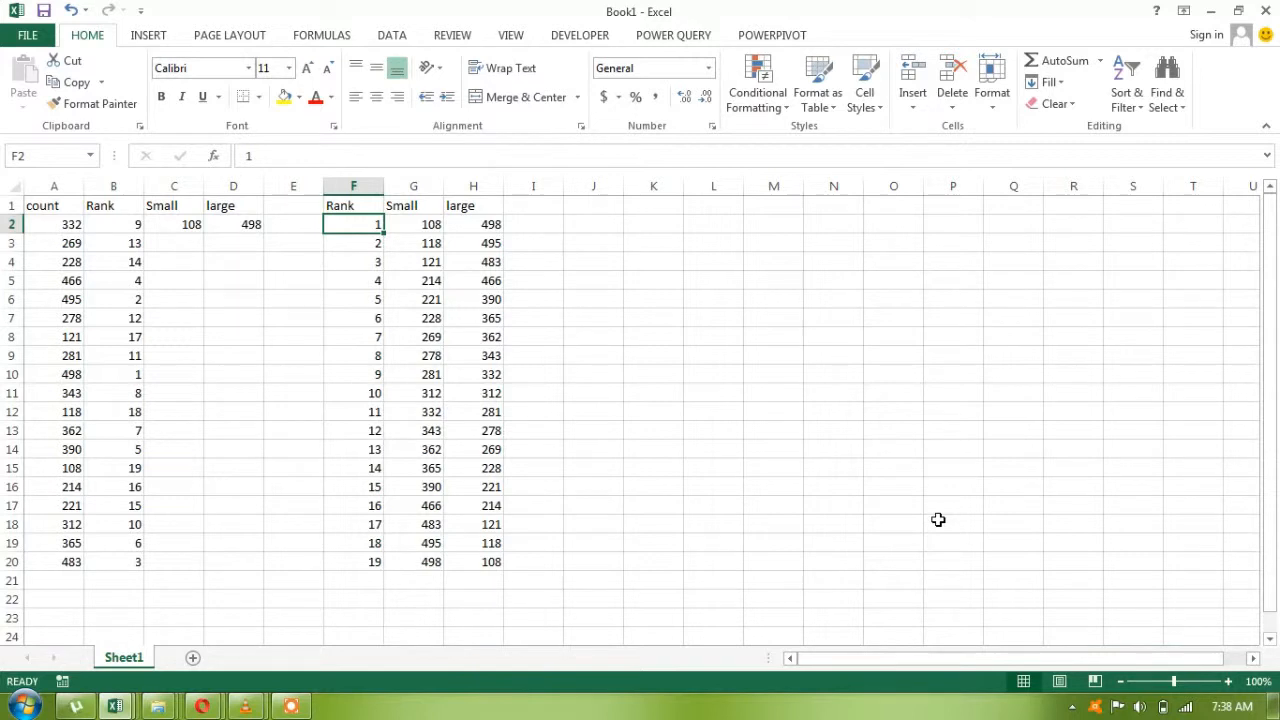
{"action": "left_click", "coordinate": [413, 224]}
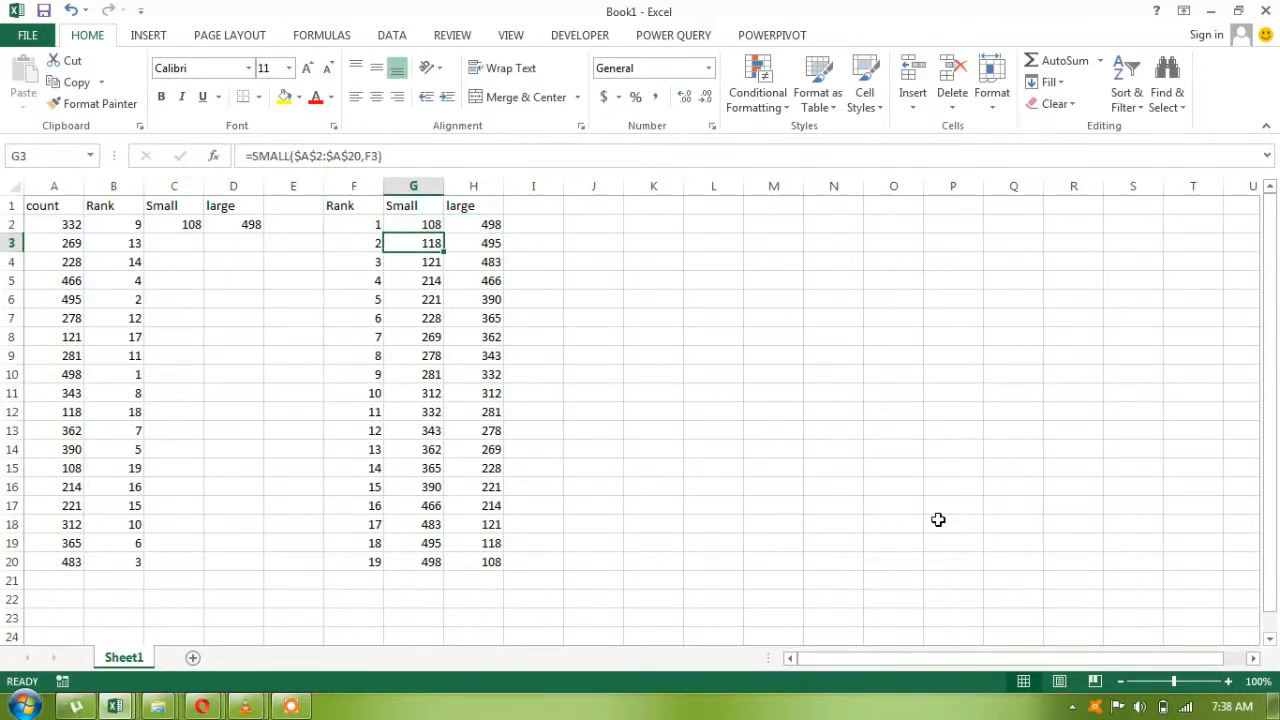
{"action": "left_click", "coordinate": [473, 243]}
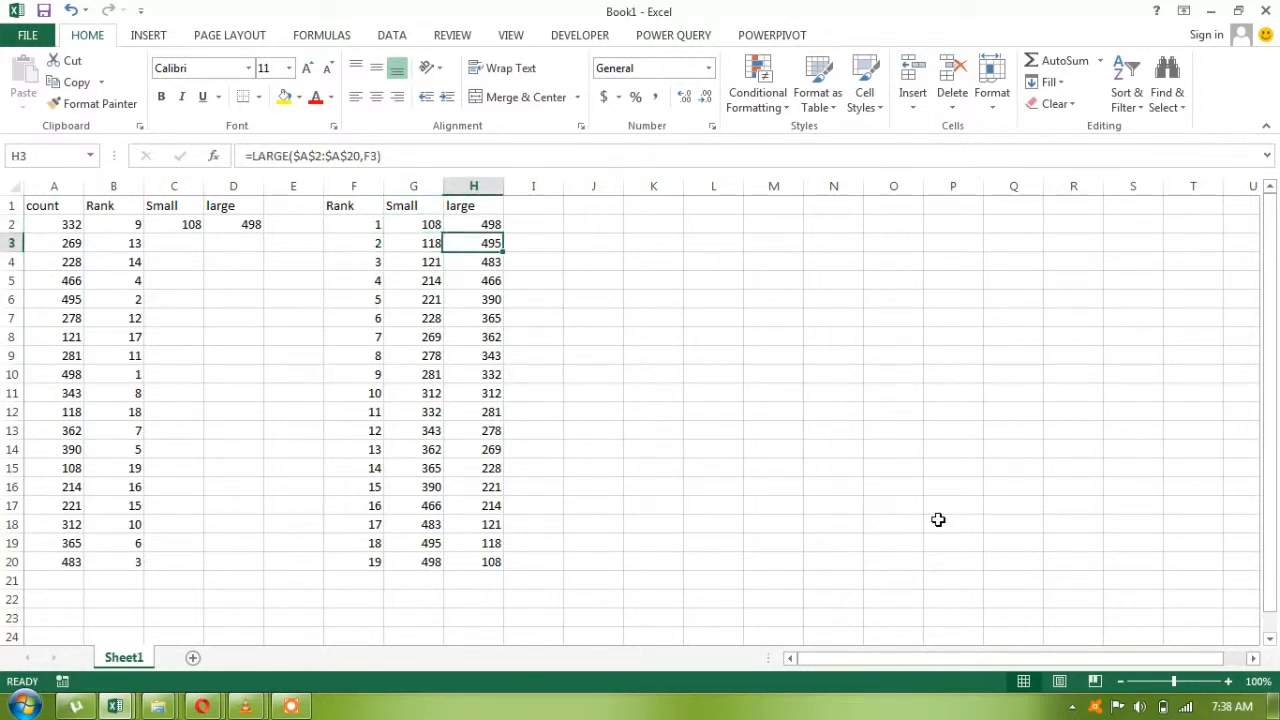
{"action": "left_click", "coordinate": [473, 280]}
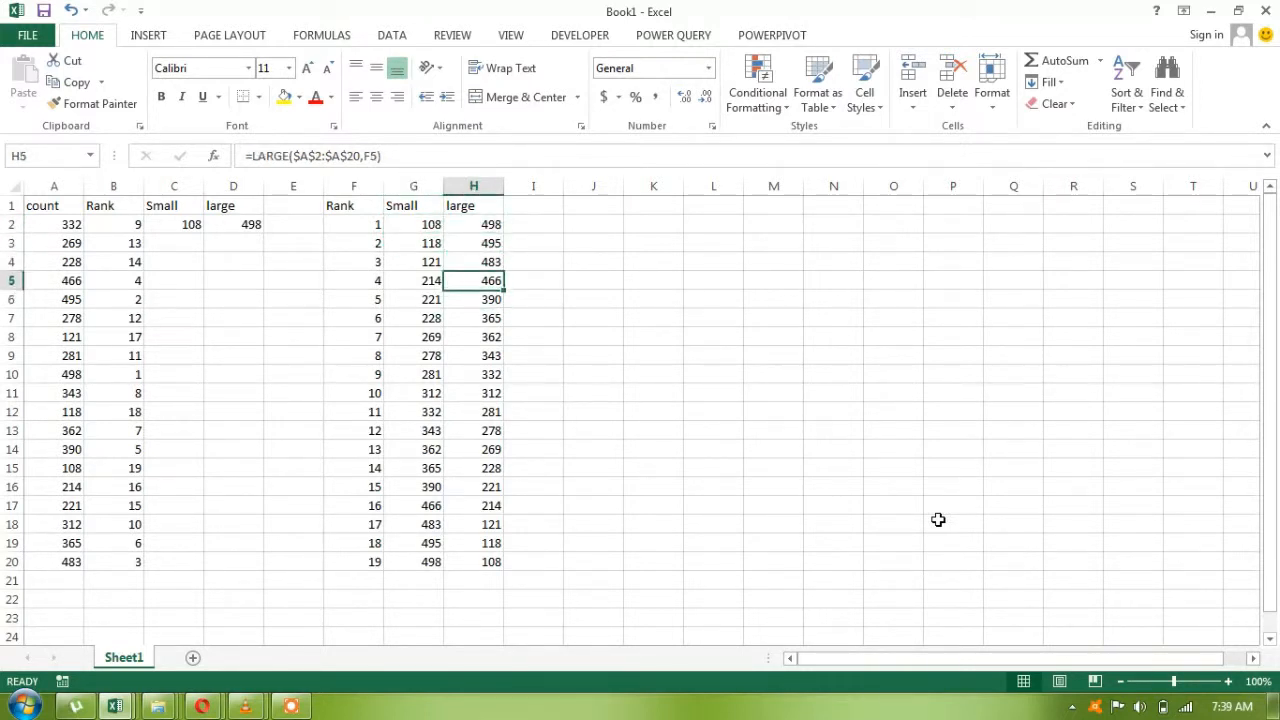
{"action": "left_click", "coordinate": [413, 205]}
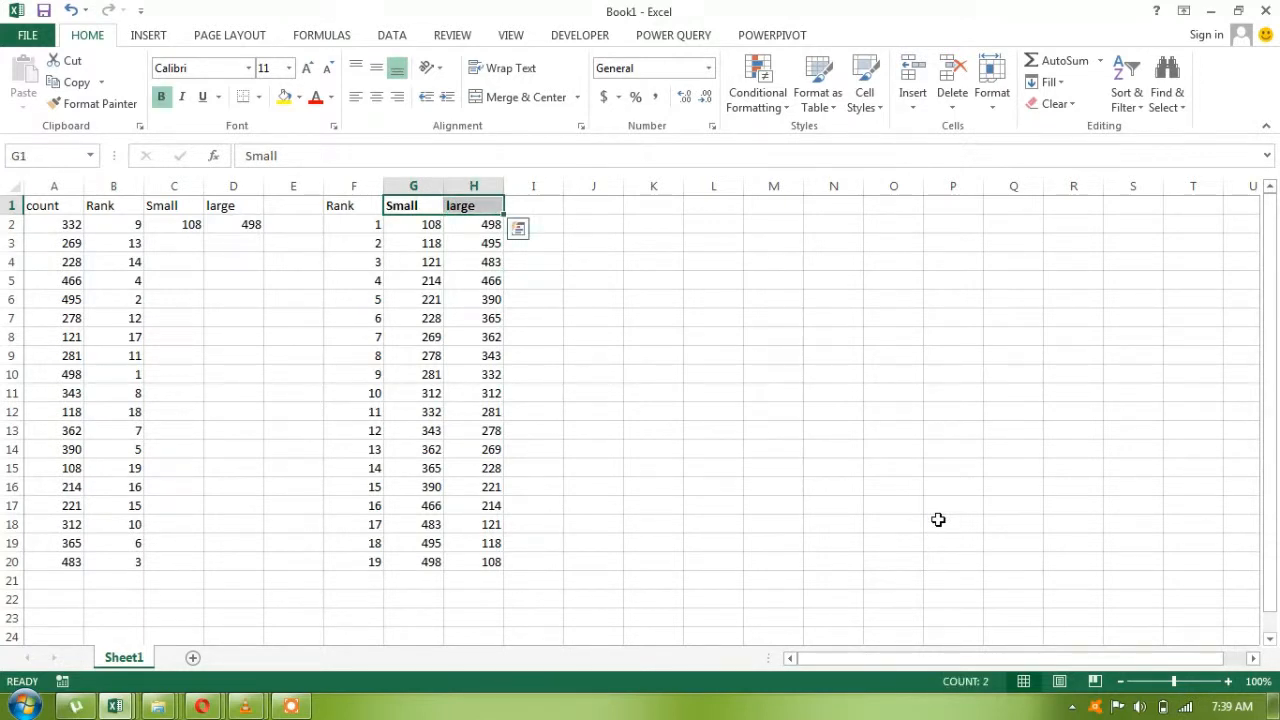
Step: Select the Rank, Small and large table F1:H20 for bordering
{"action": "left_click_drag", "start_coordinate": [353, 205], "coordinate": [473, 561]}
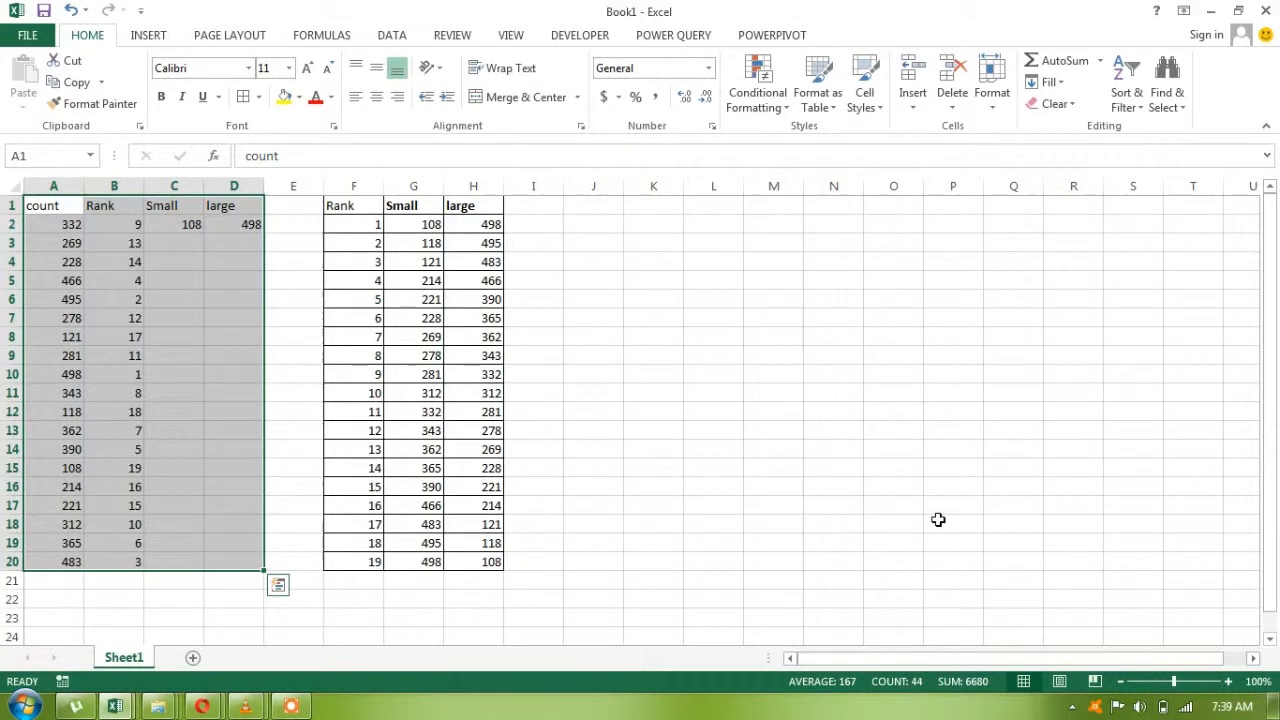
{"action": "mouse_move", "coordinate": [362, 657]}
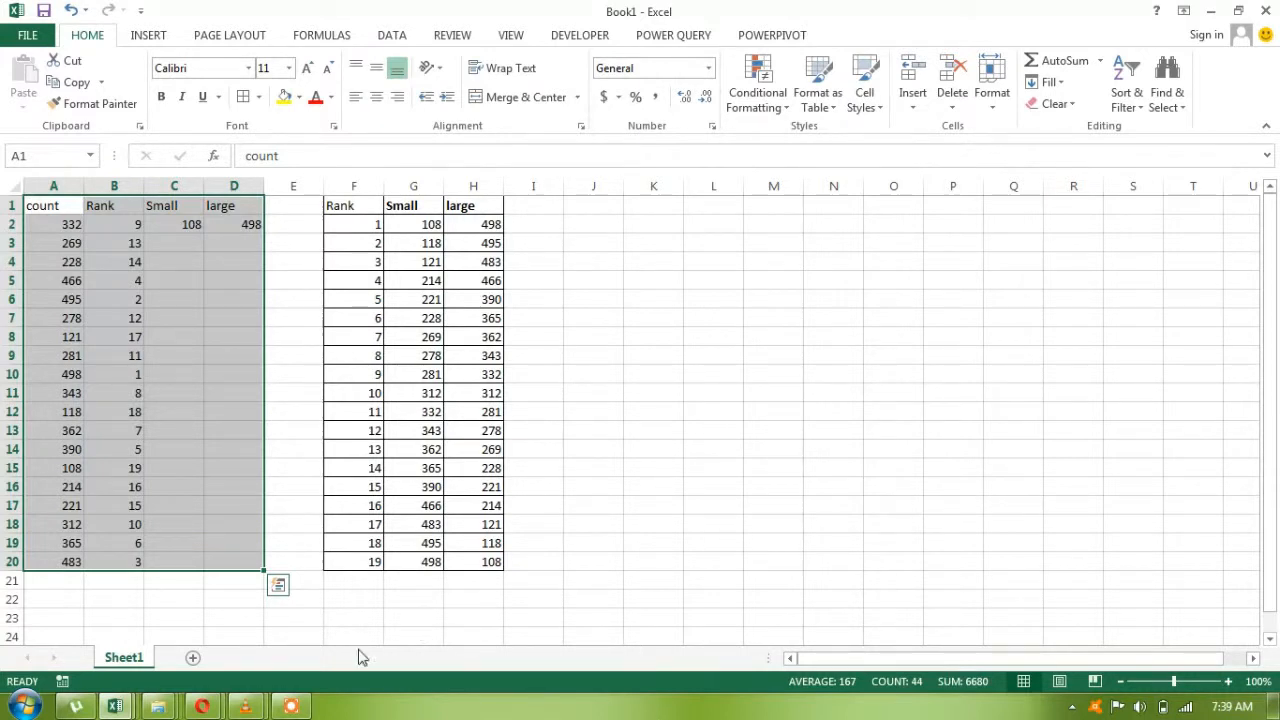